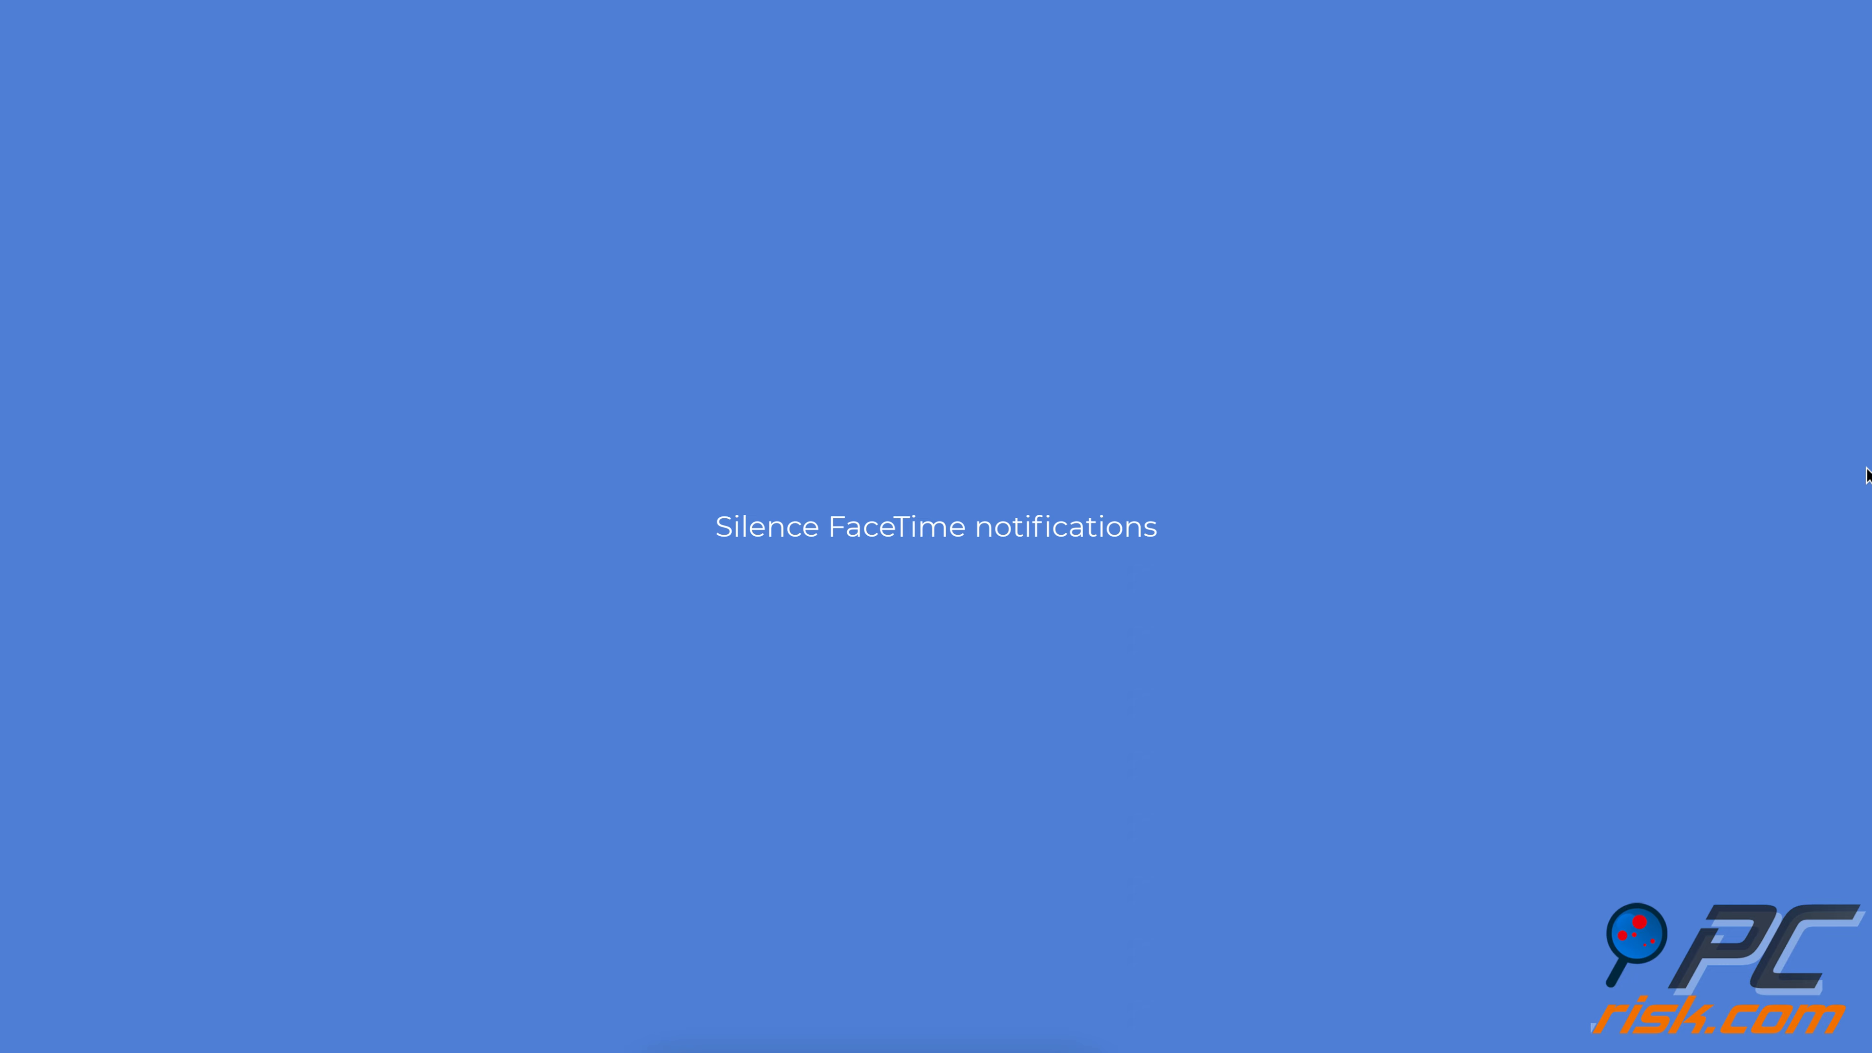
- Turn off Allow notifications for FaceTime in System Settings > Notifications
{"action": "left_click", "coordinate": [42, 16]}
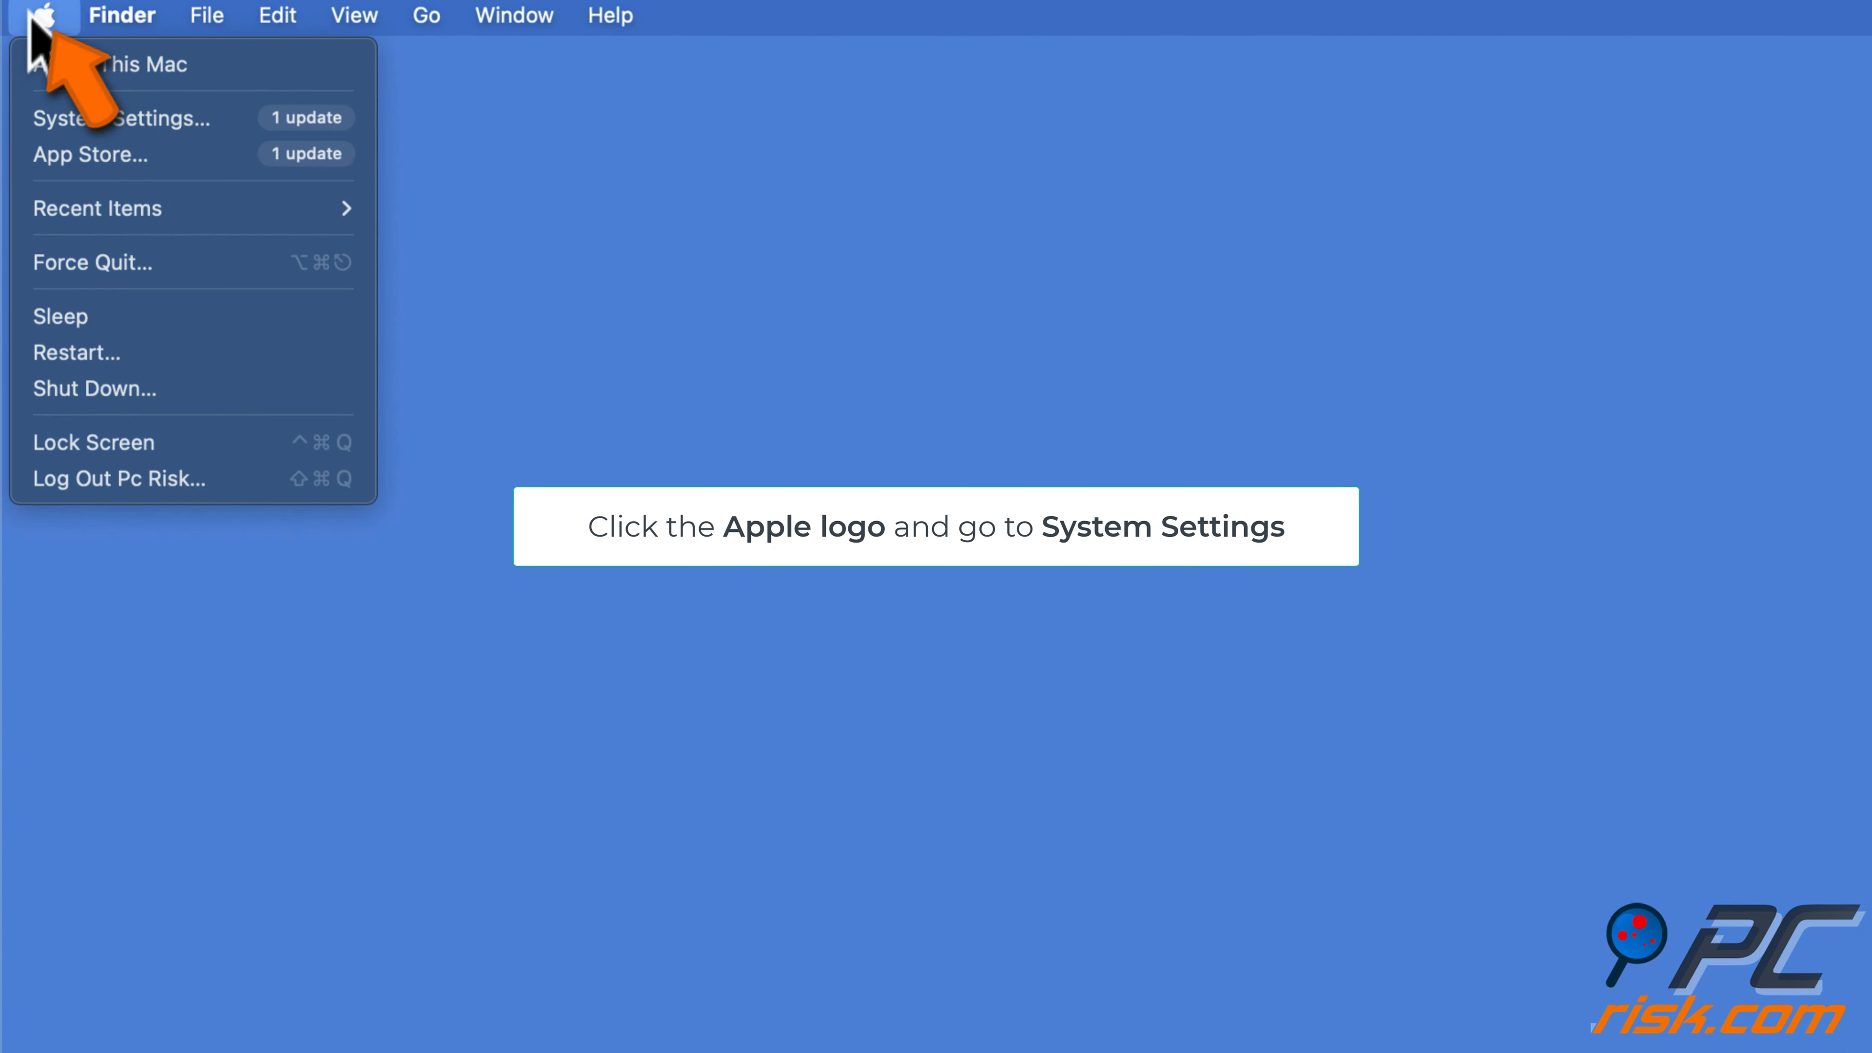
{"action": "mouse_move", "coordinate": [119, 118]}
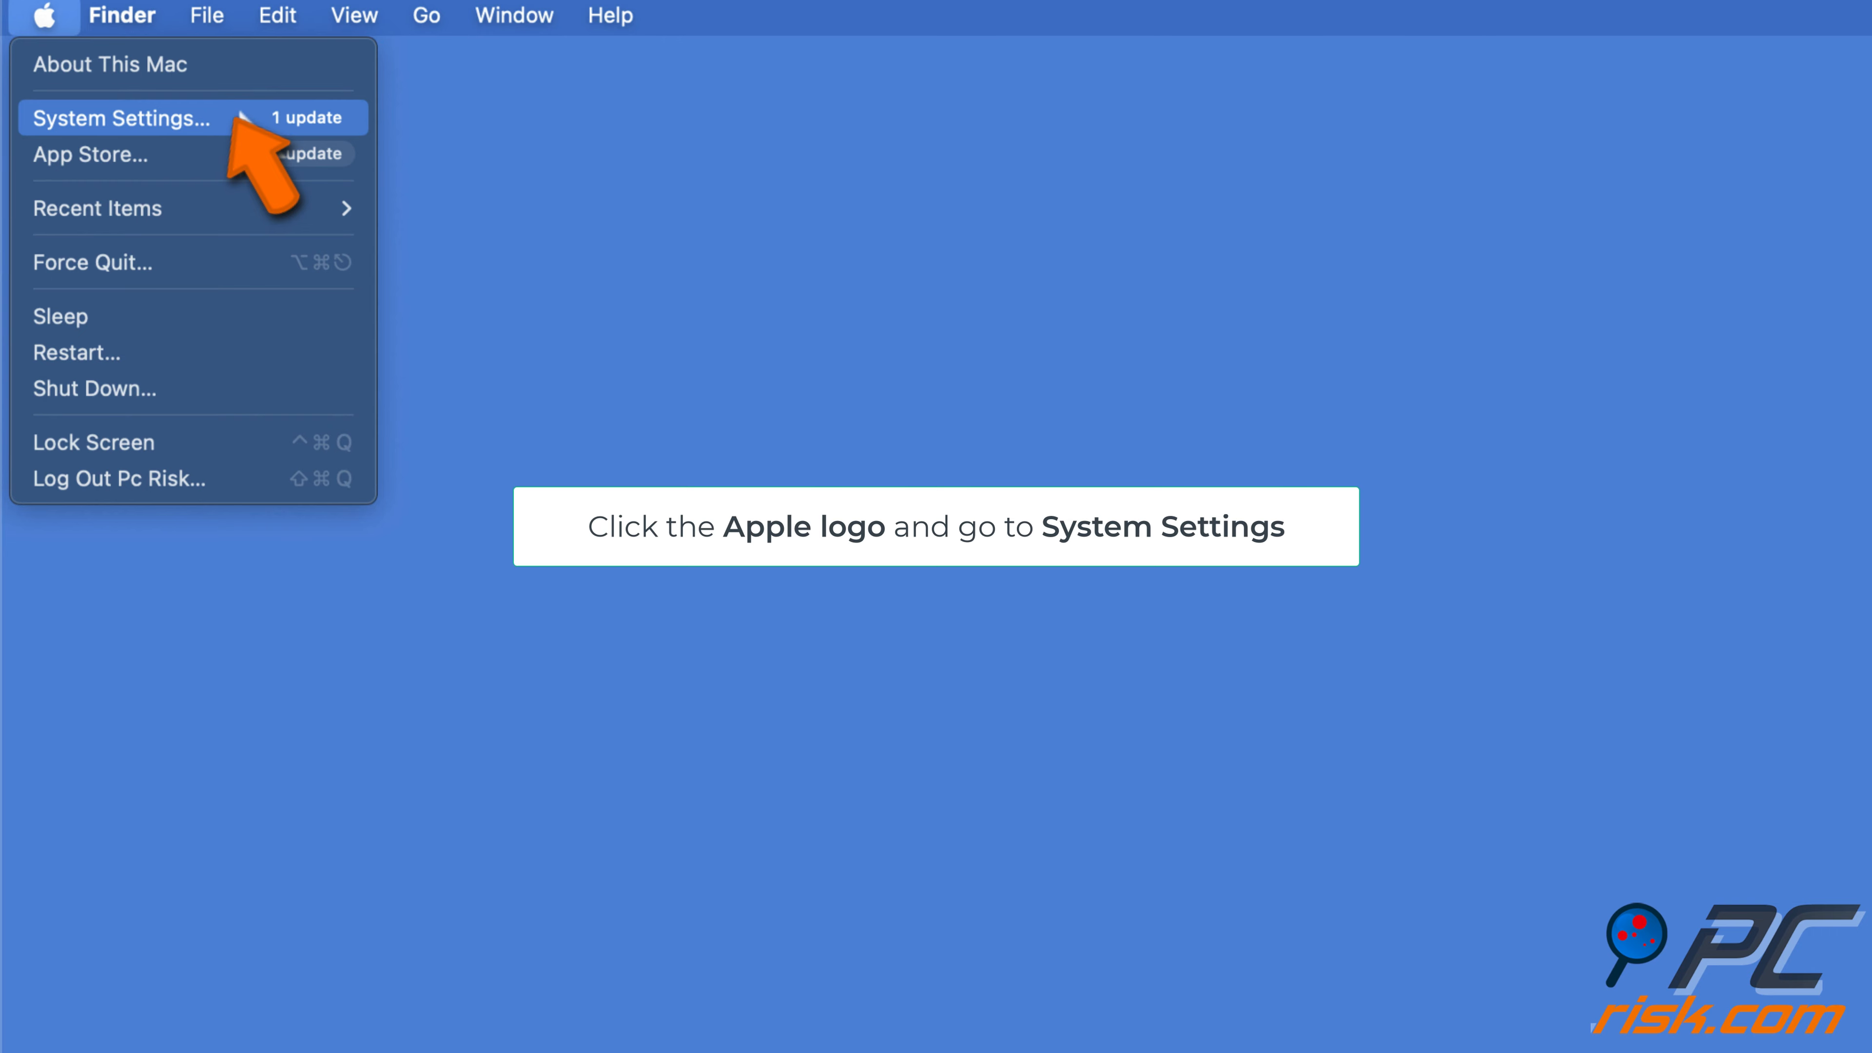
{"action": "left_click", "coordinate": [121, 117]}
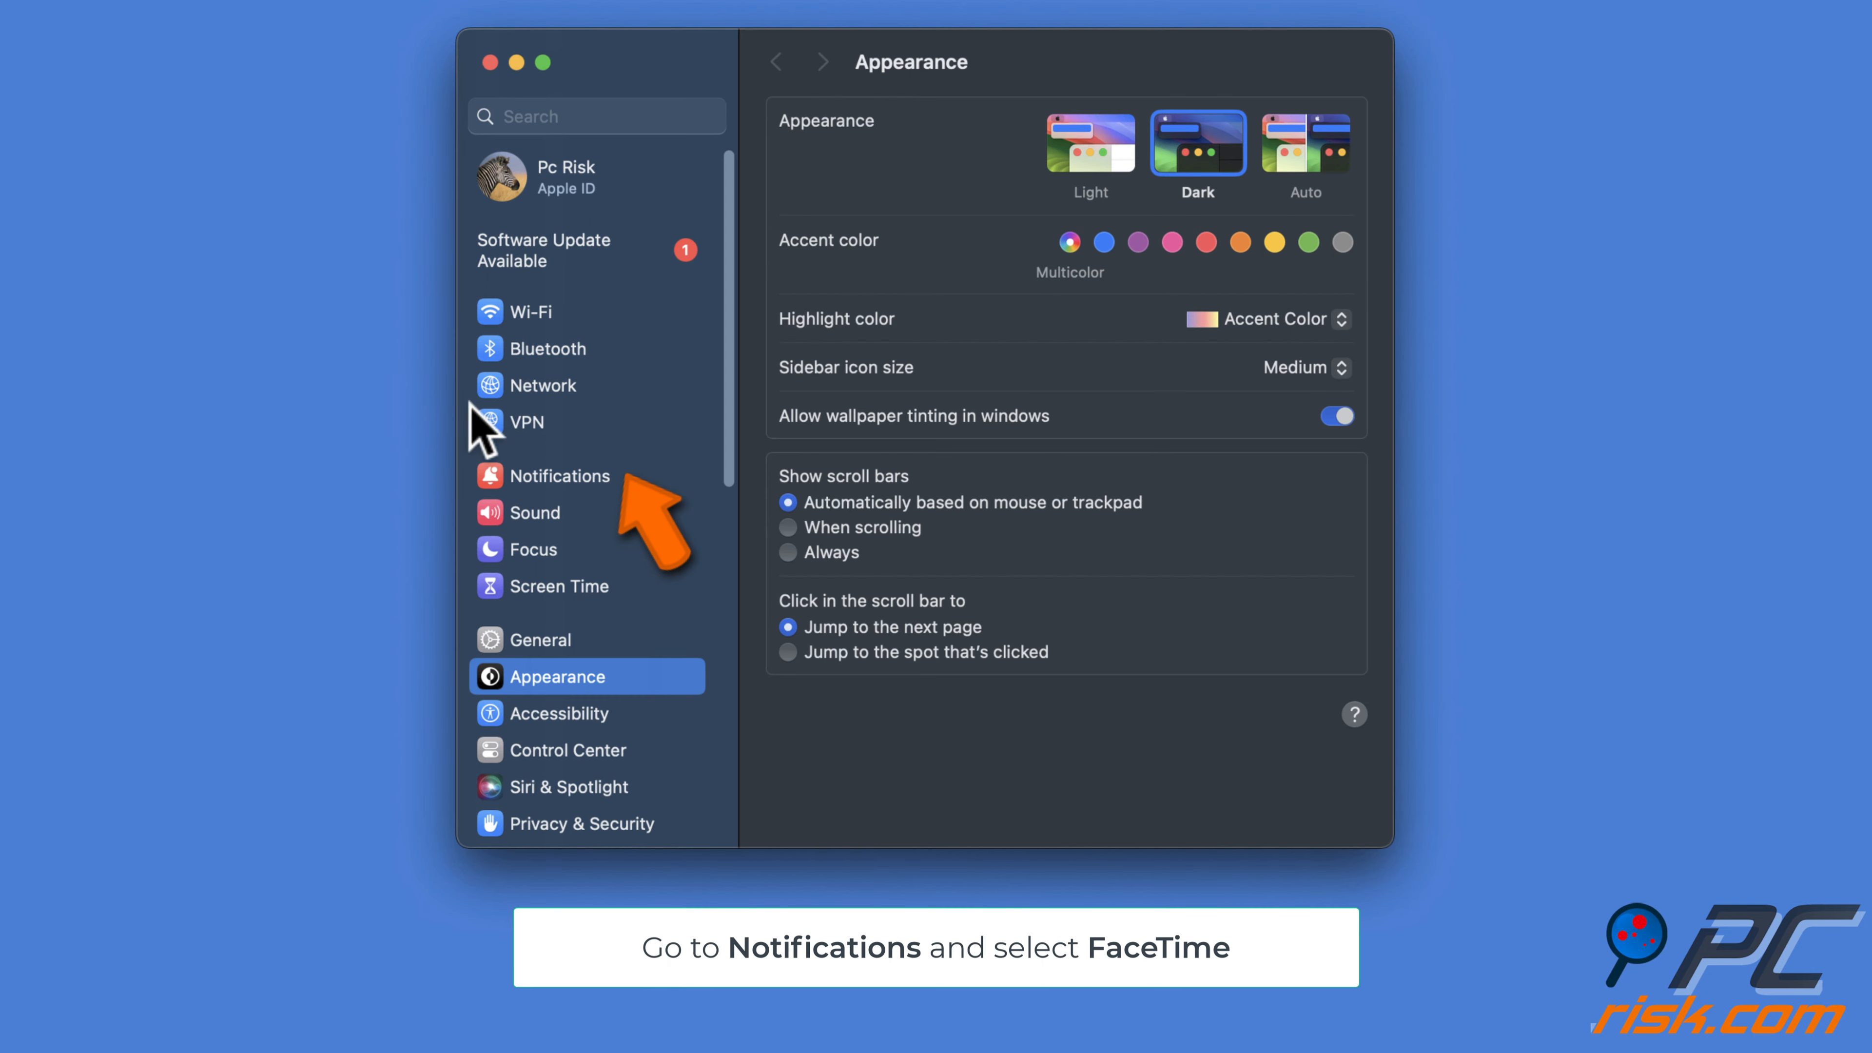
{"action": "left_click", "coordinate": [558, 475]}
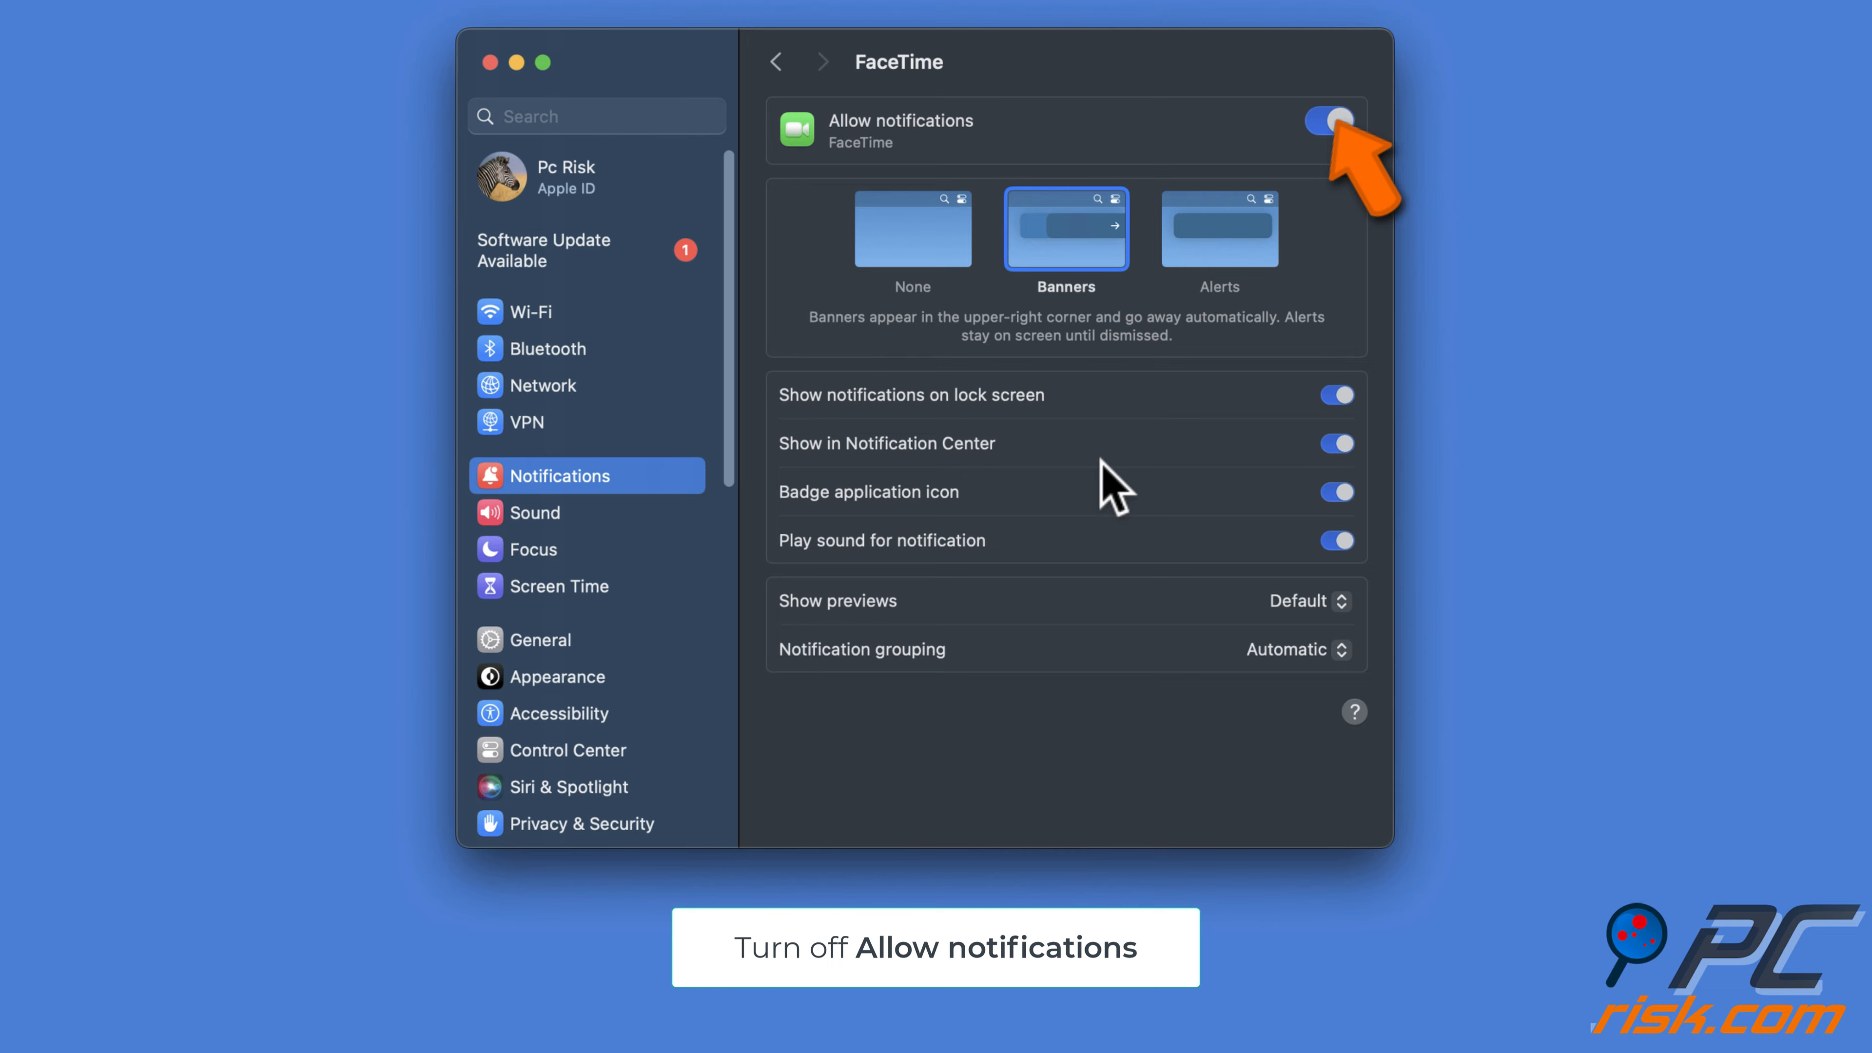
{"action": "left_click", "coordinate": [1329, 121]}
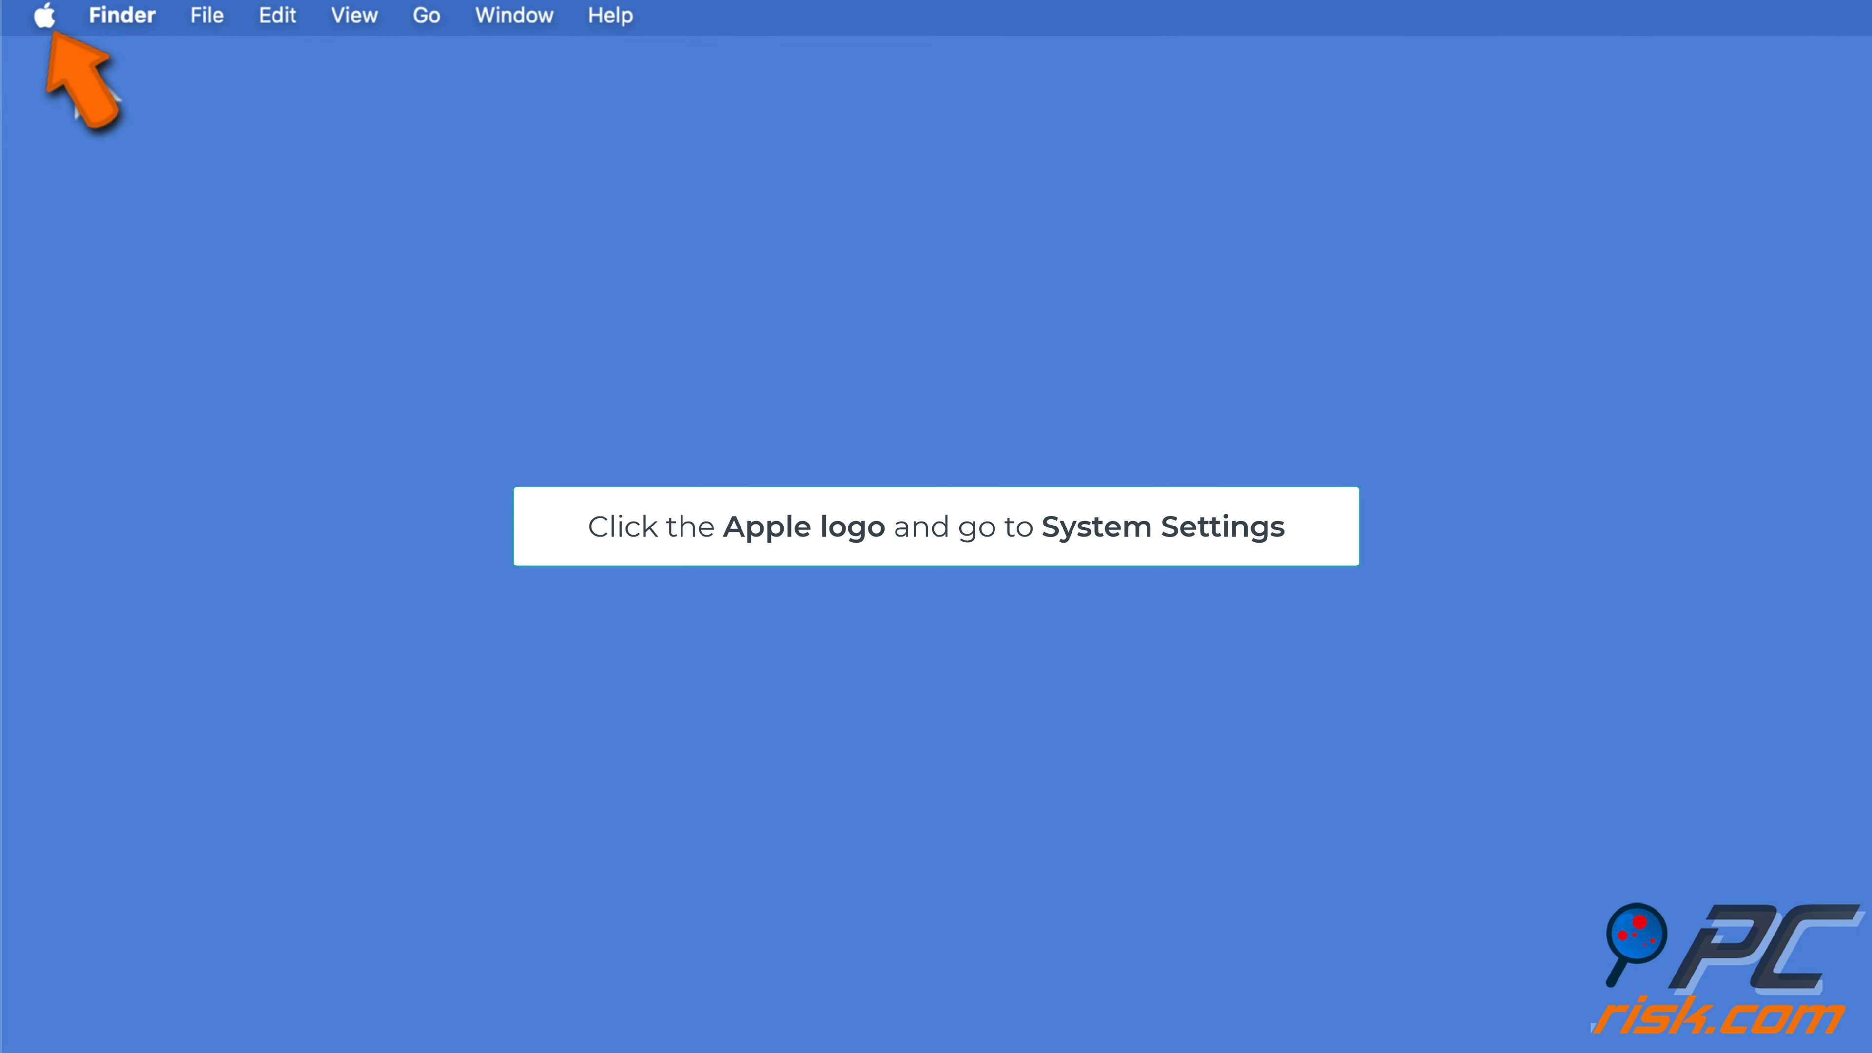
- Turn off Allow notifications for Messages in System Settings > Notifications
{"action": "left_click", "coordinate": [44, 16]}
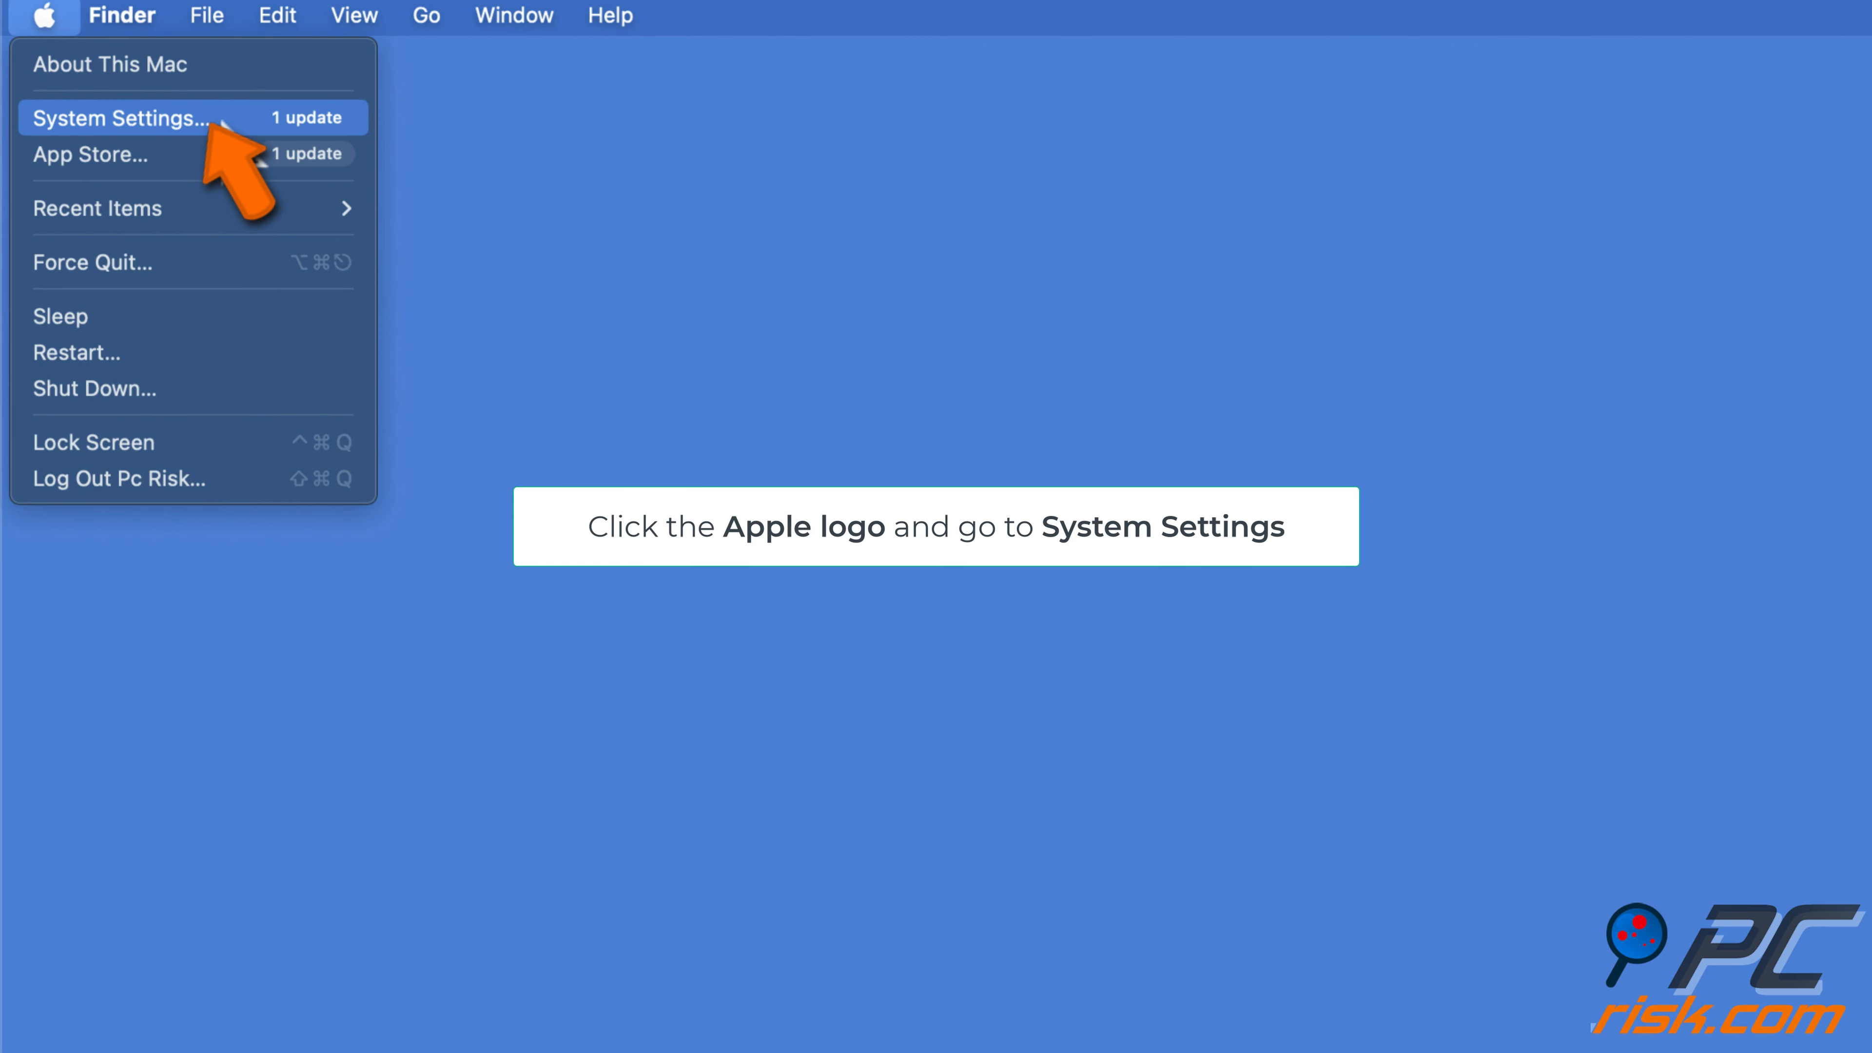
{"action": "left_click", "coordinate": [117, 117]}
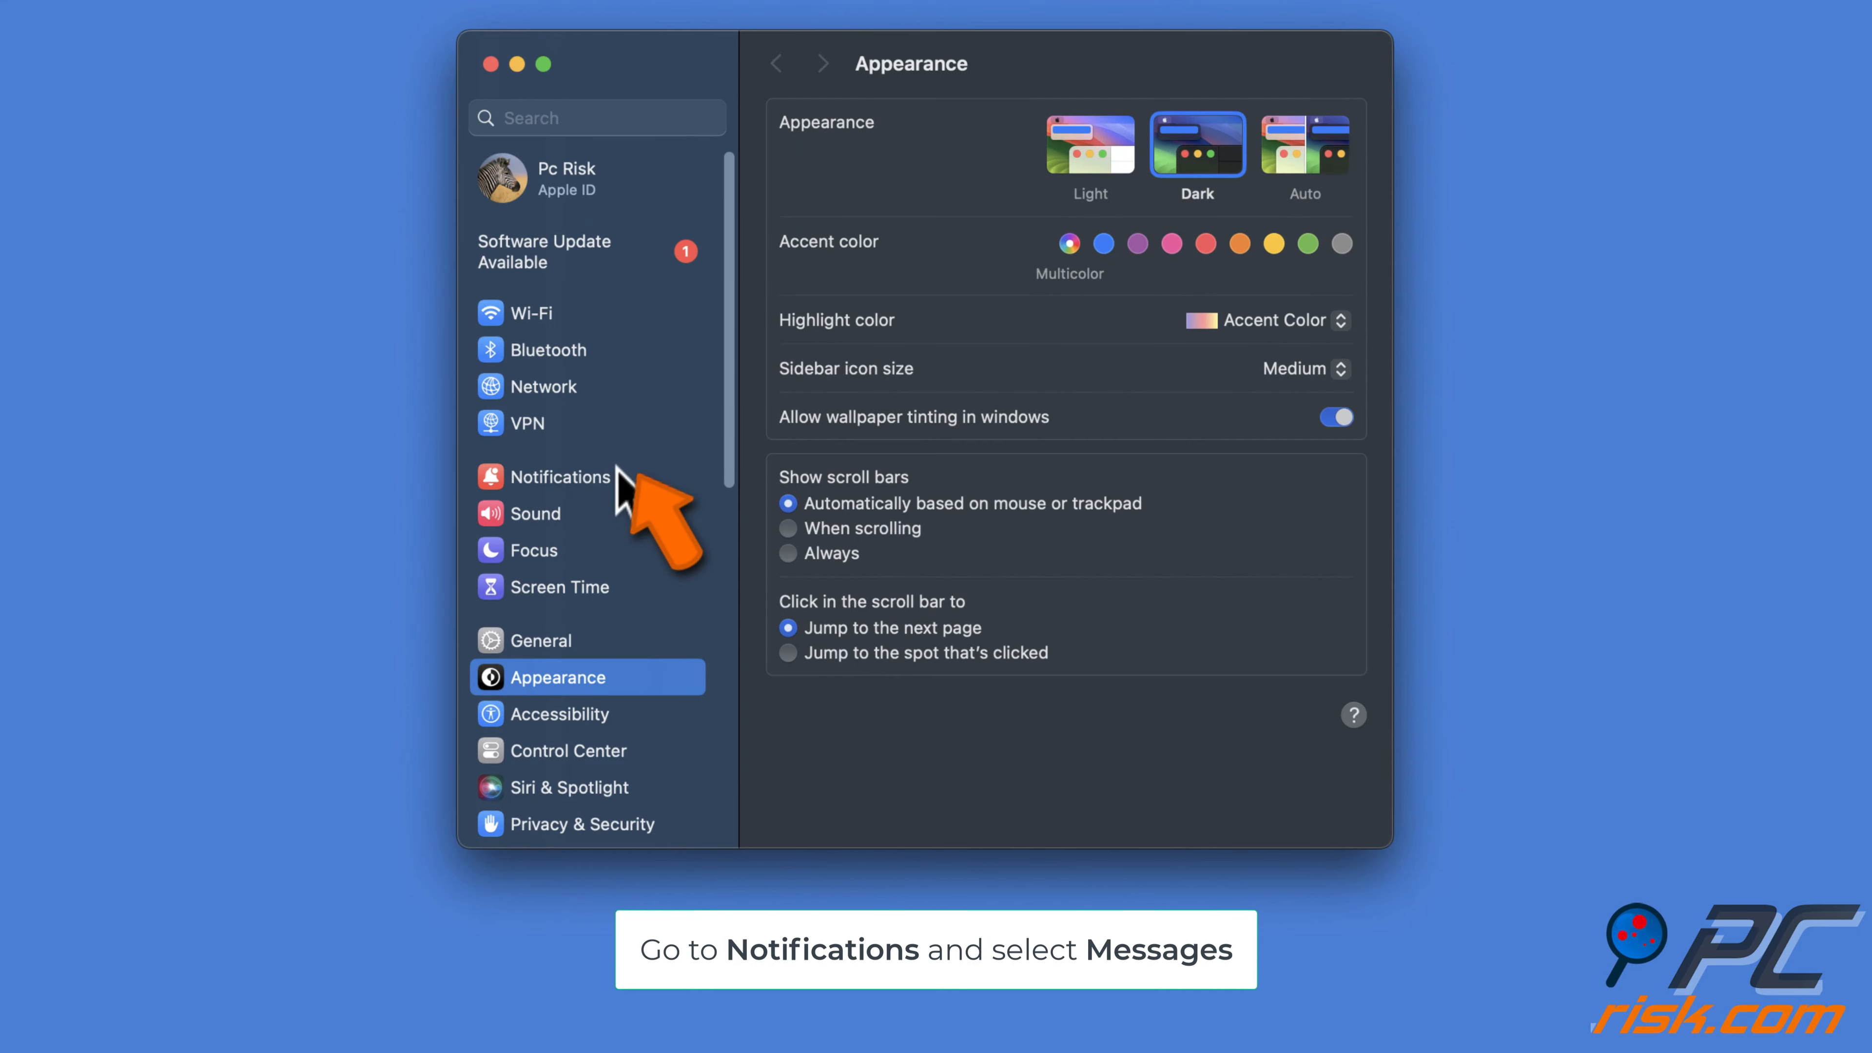
{"action": "left_click", "coordinate": [560, 474]}
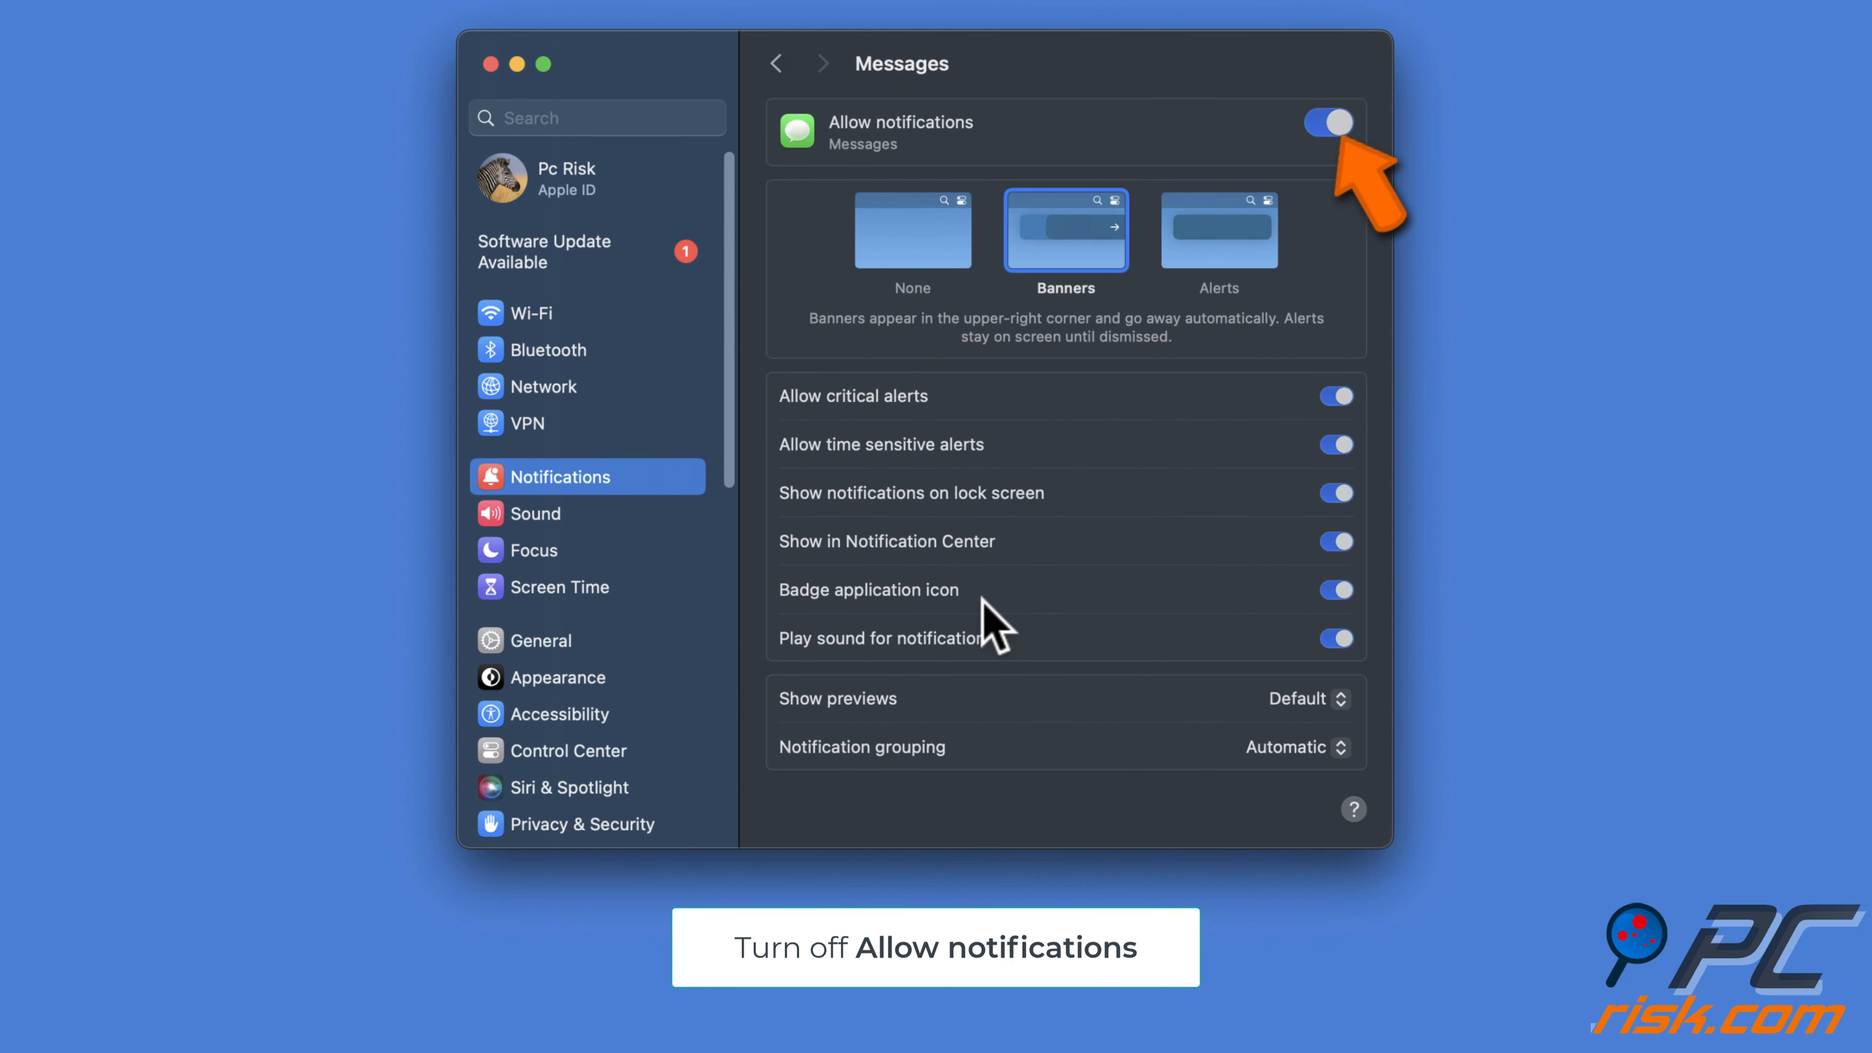
{"action": "left_click", "coordinate": [1325, 123]}
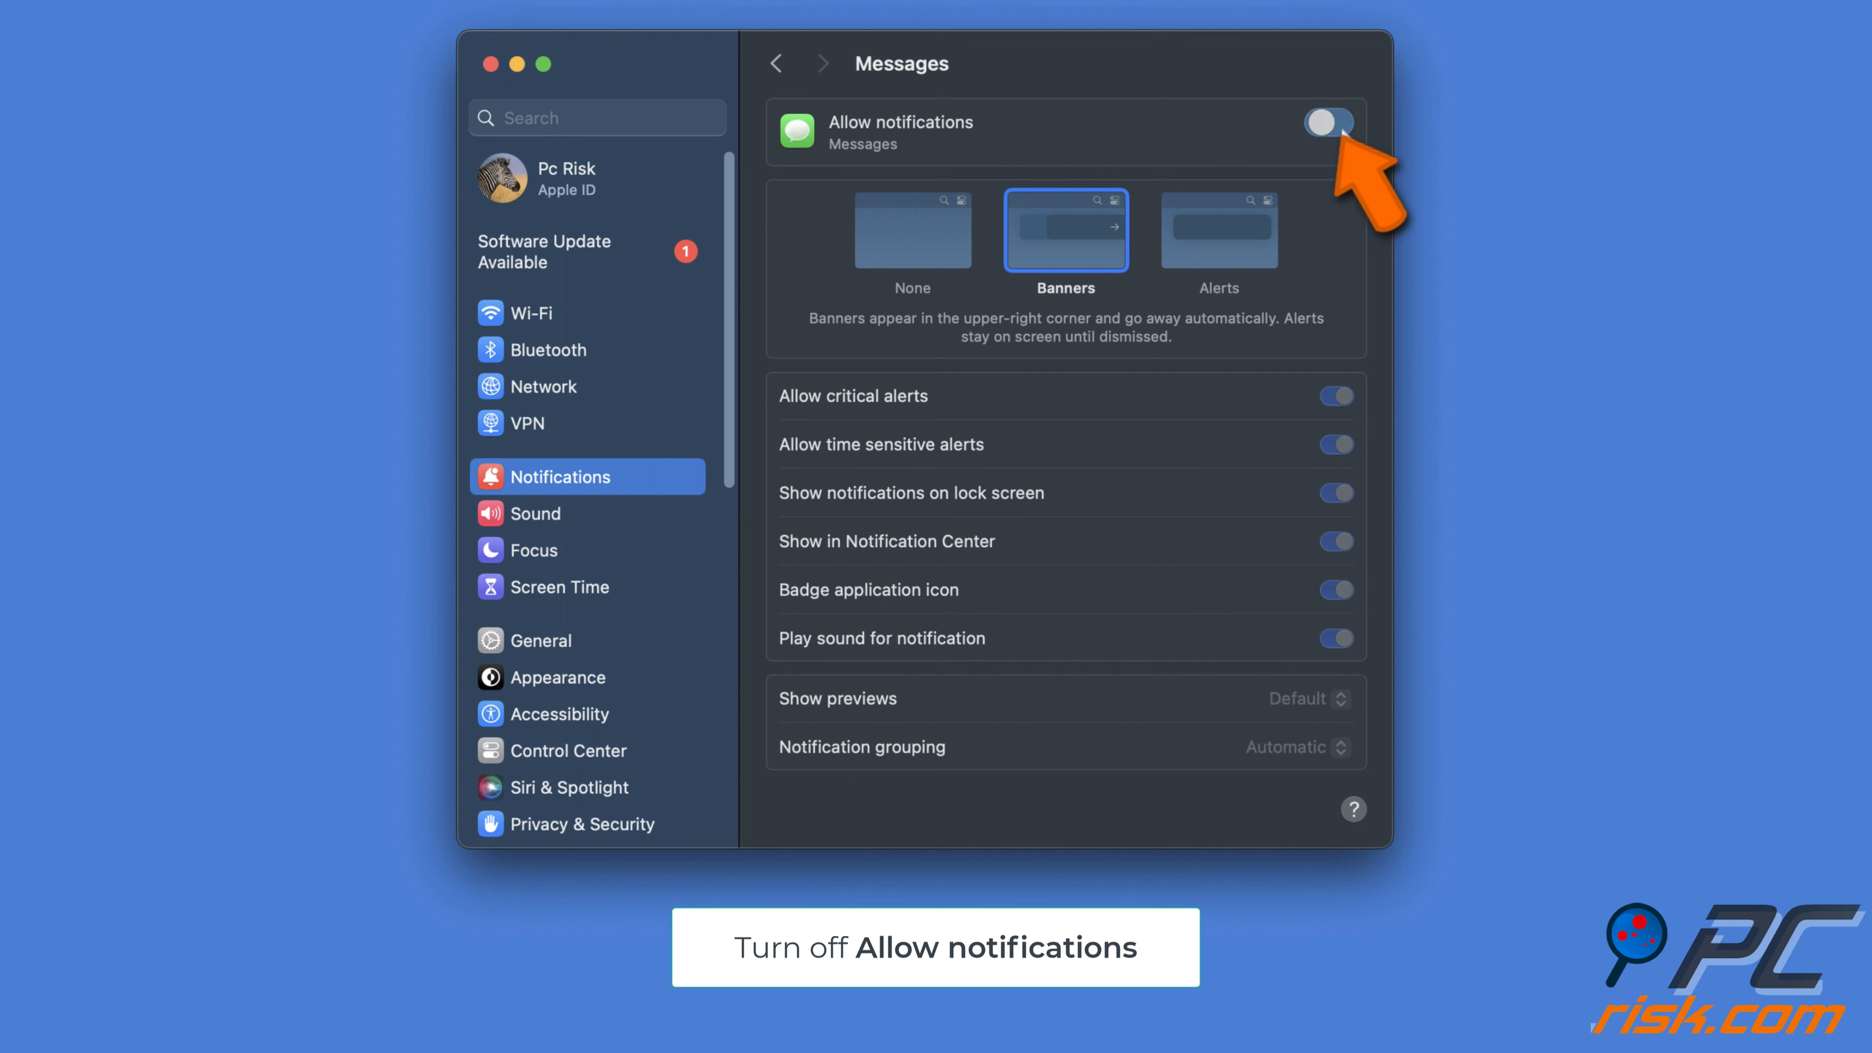
{"action": "left_click", "coordinate": [1328, 123]}
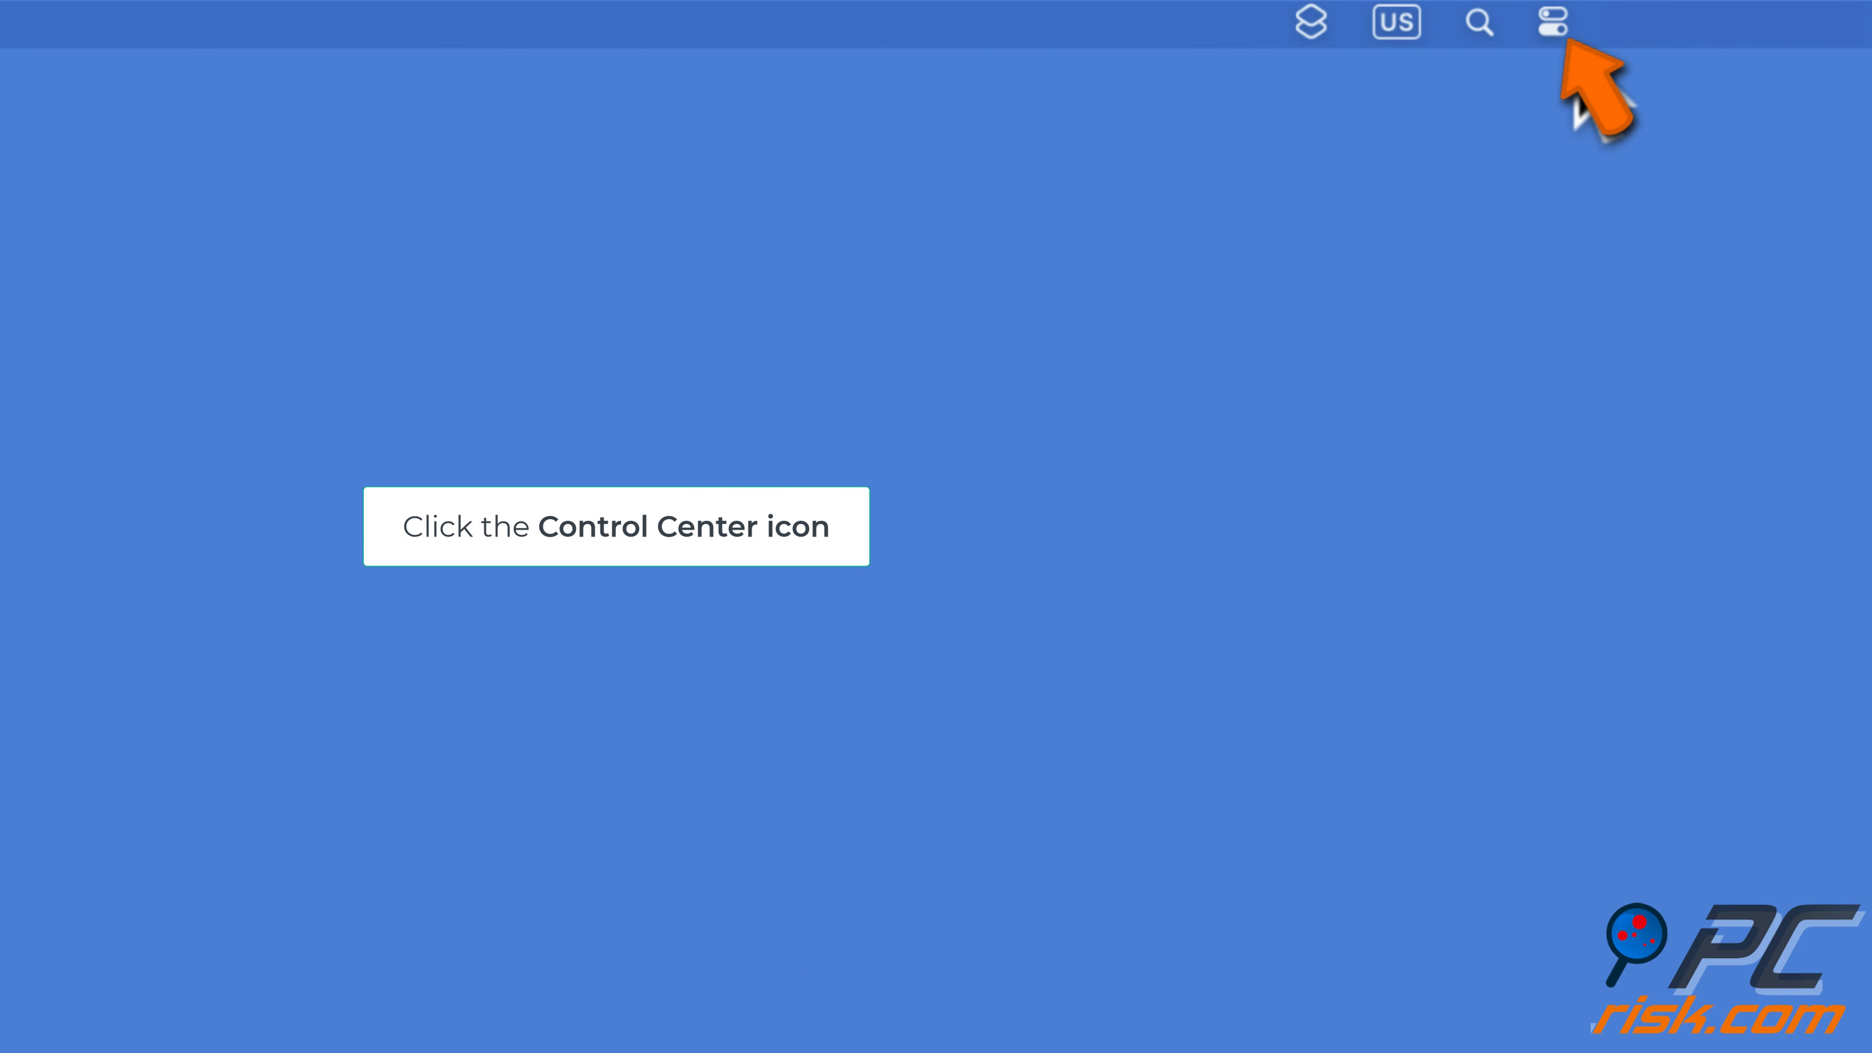
- Mute the system sound from the menu-bar Control Center
{"action": "left_click", "coordinate": [1551, 22]}
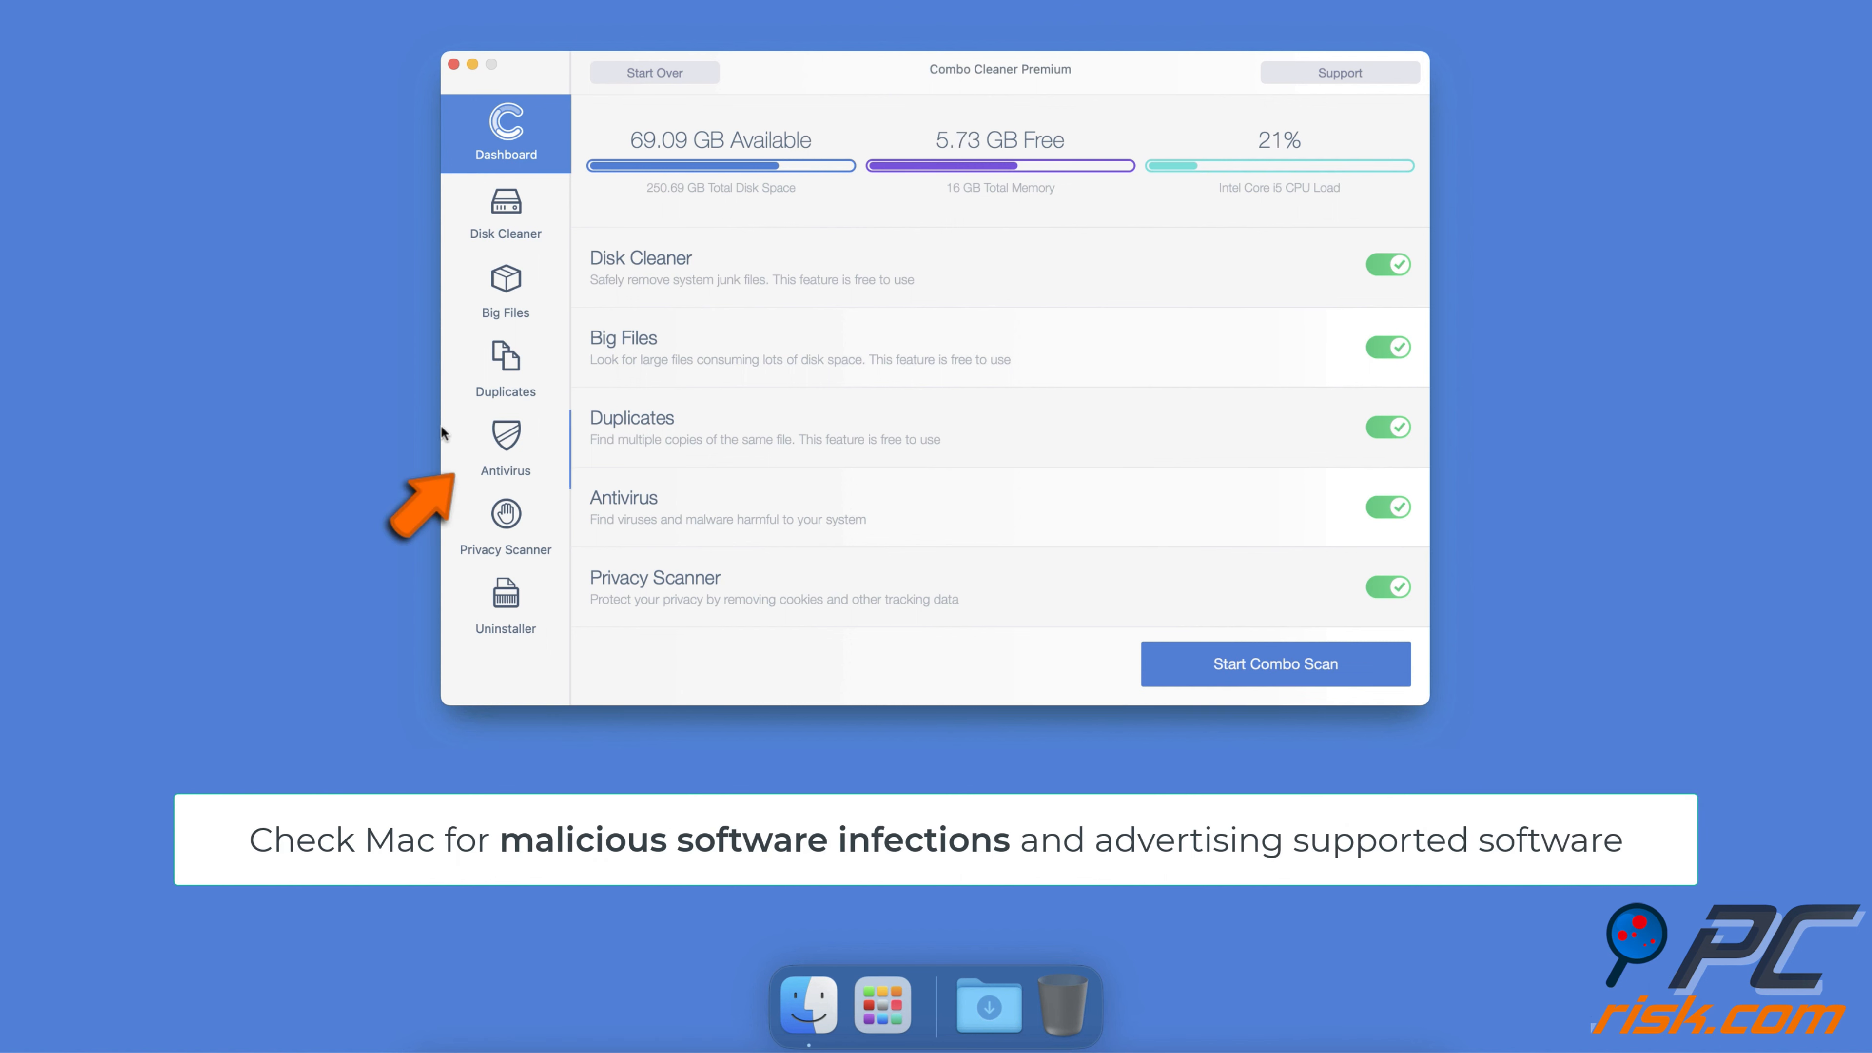
- Start a full Antivirus scan in Combo Cleaner and move to Disk Cleaner
{"action": "left_click", "coordinate": [505, 450]}
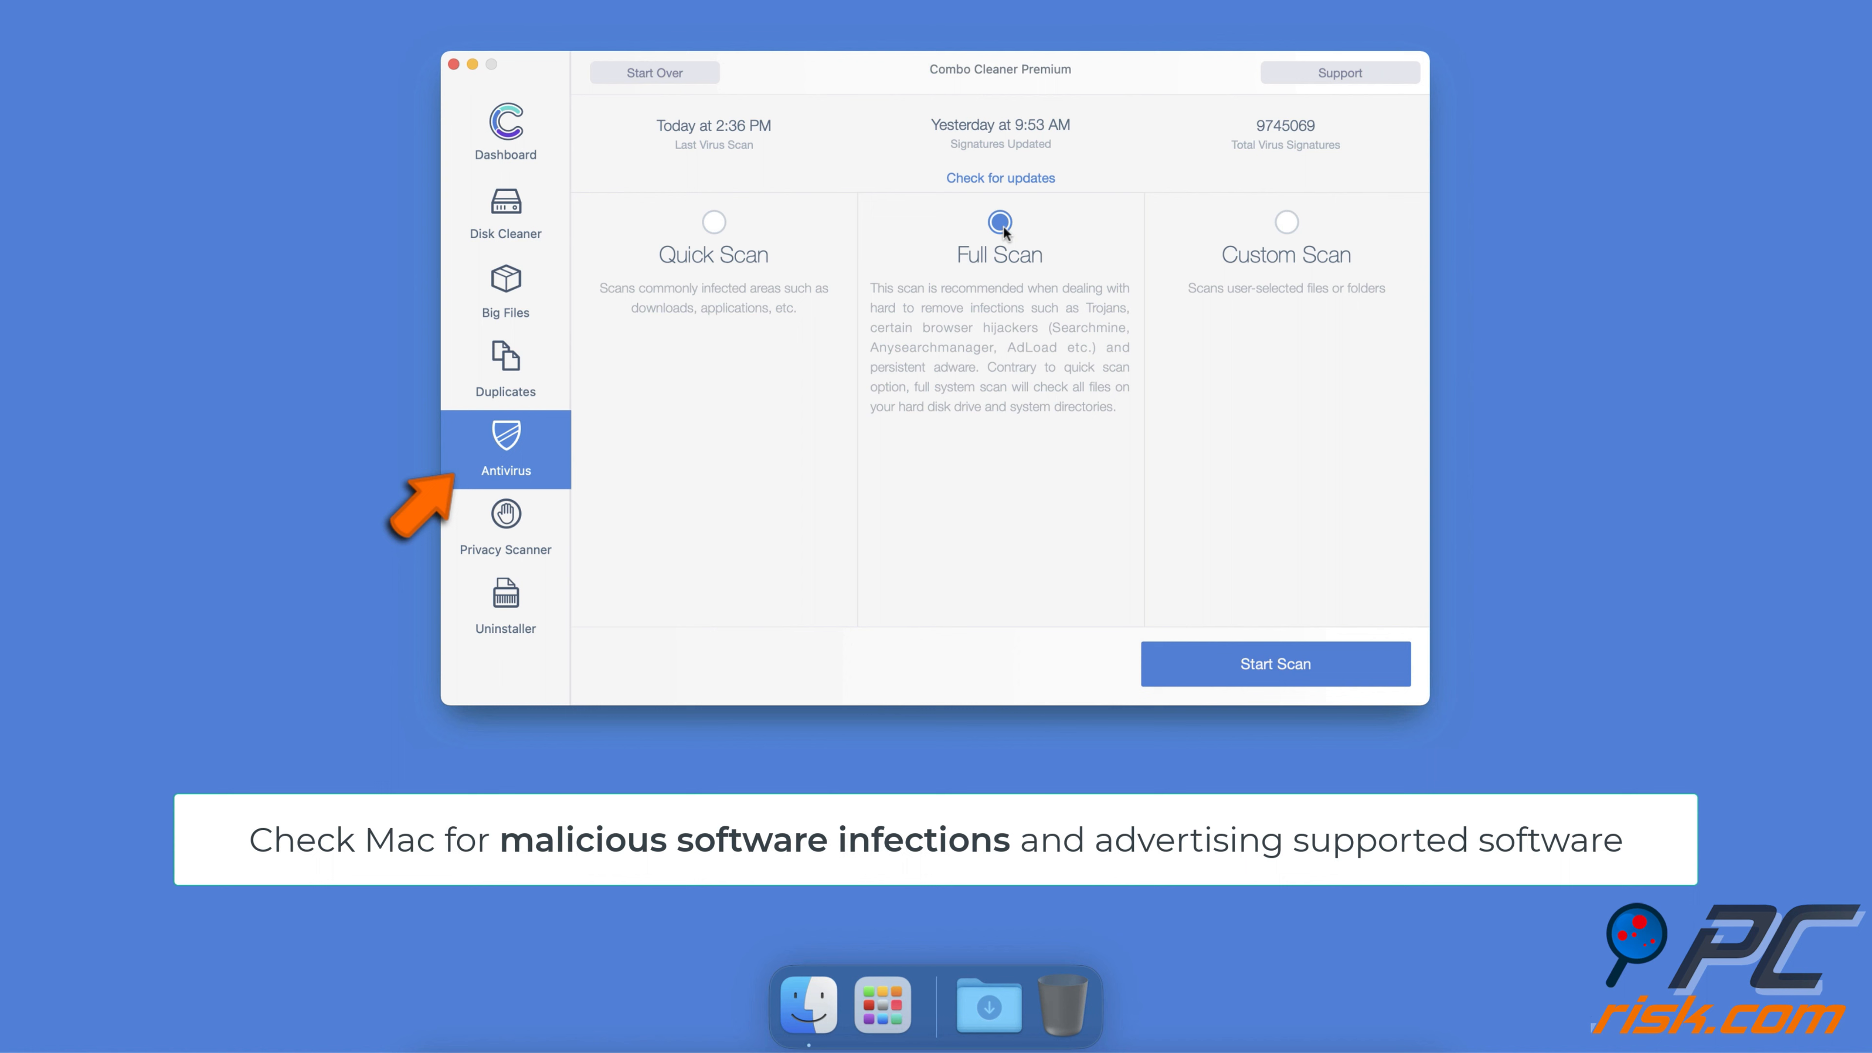
{"action": "left_click", "coordinate": [1275, 664]}
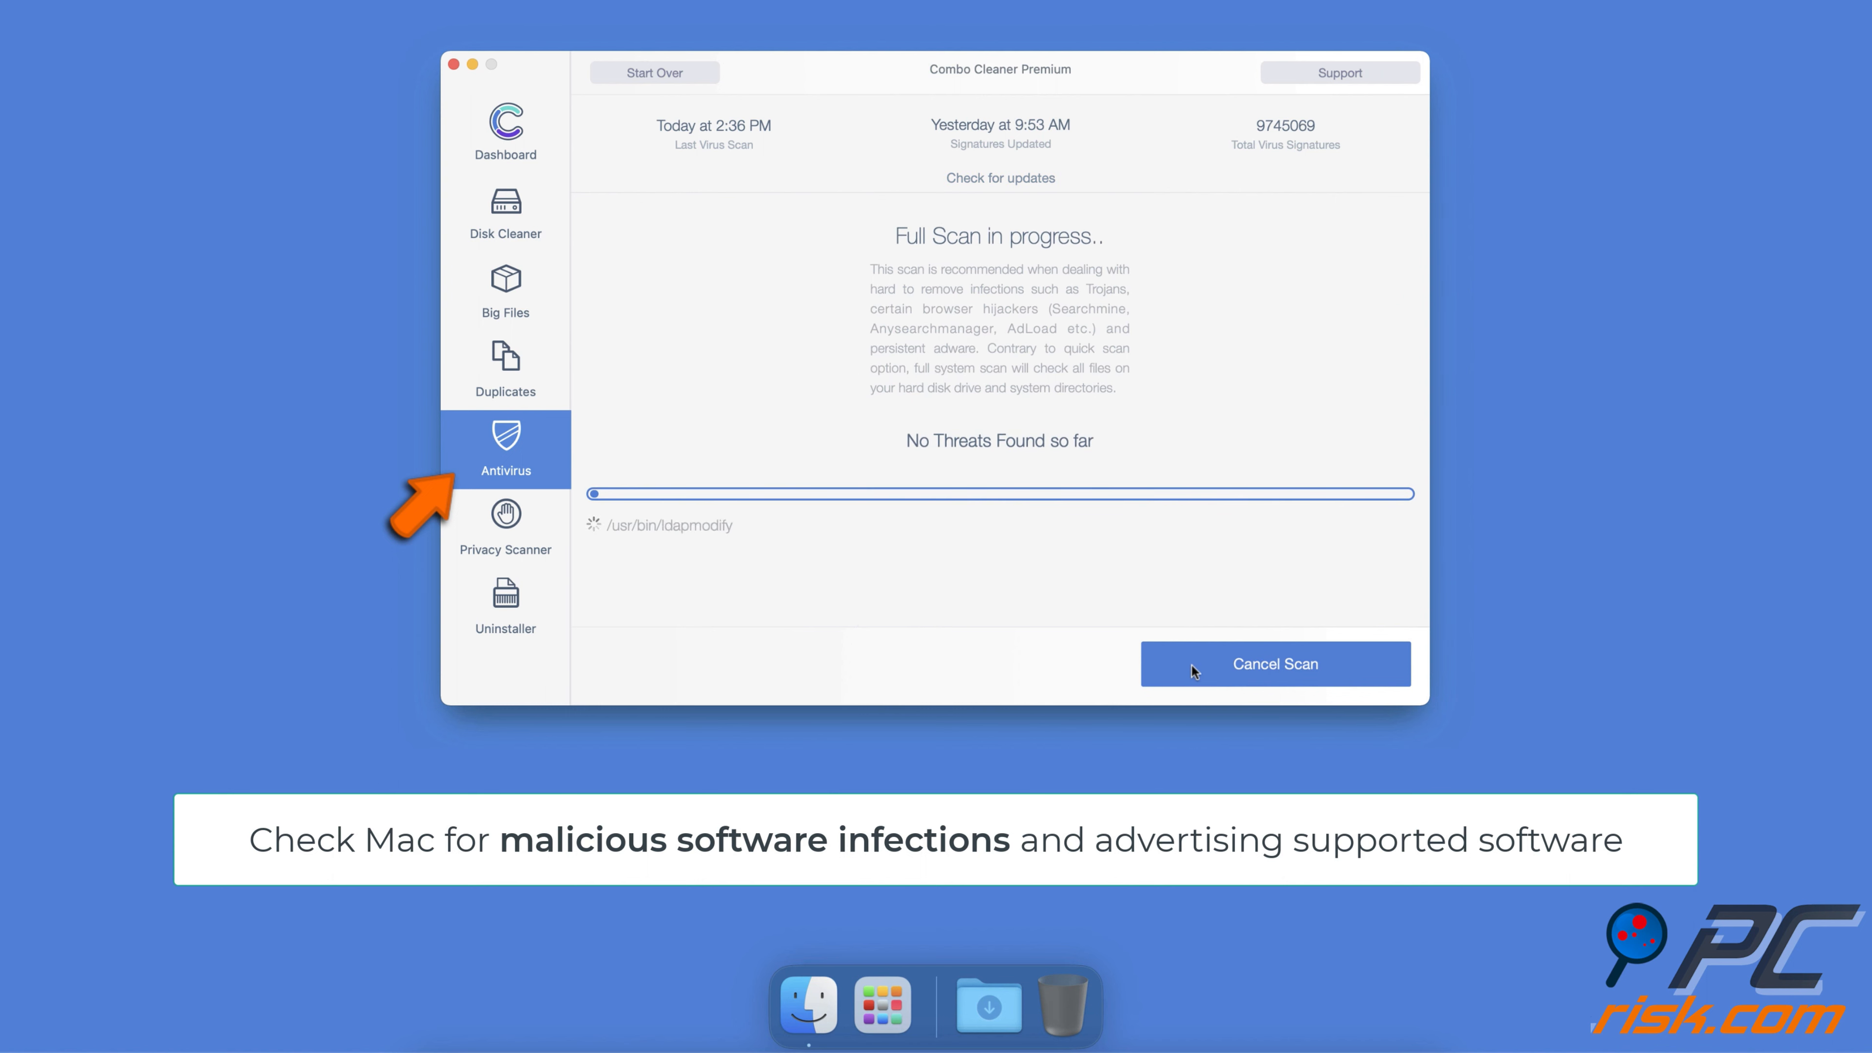
{"action": "left_click", "coordinate": [505, 213]}
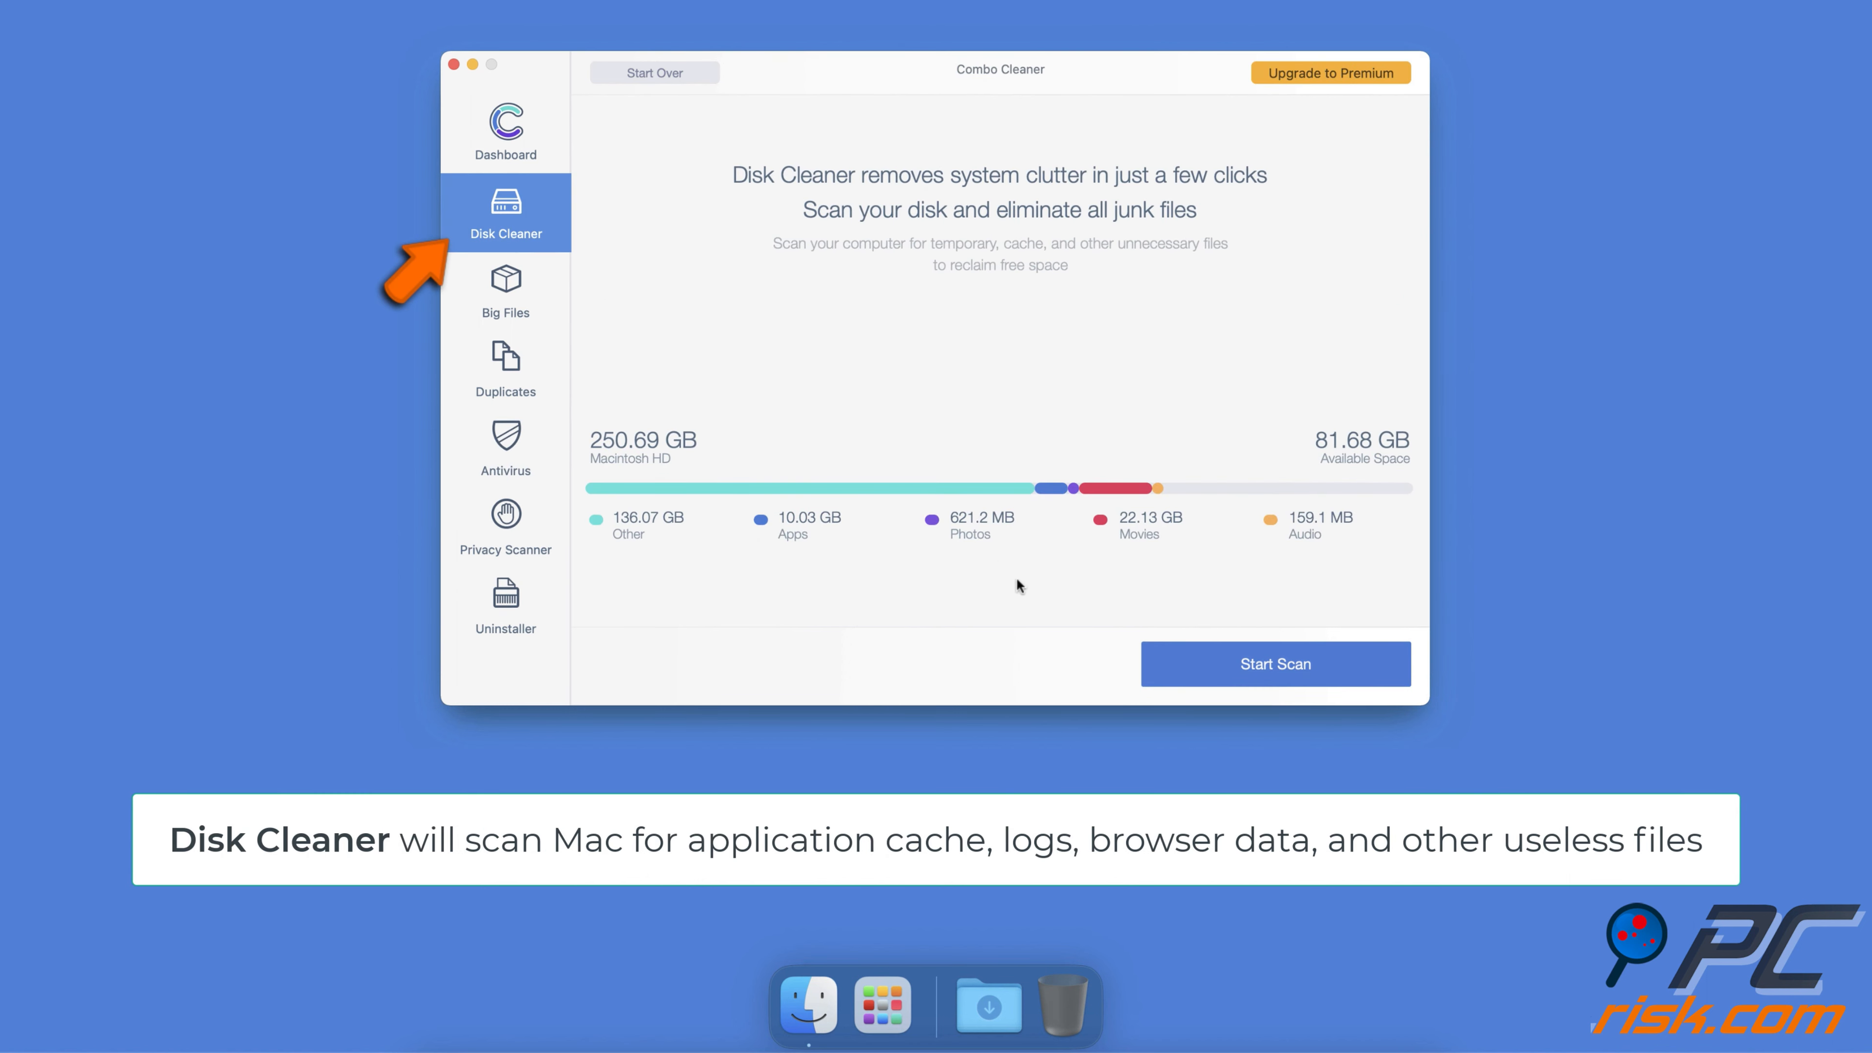
- Scan the disk for junk and remove the 2.7 GB of caches and logs
{"action": "left_click", "coordinate": [1274, 664]}
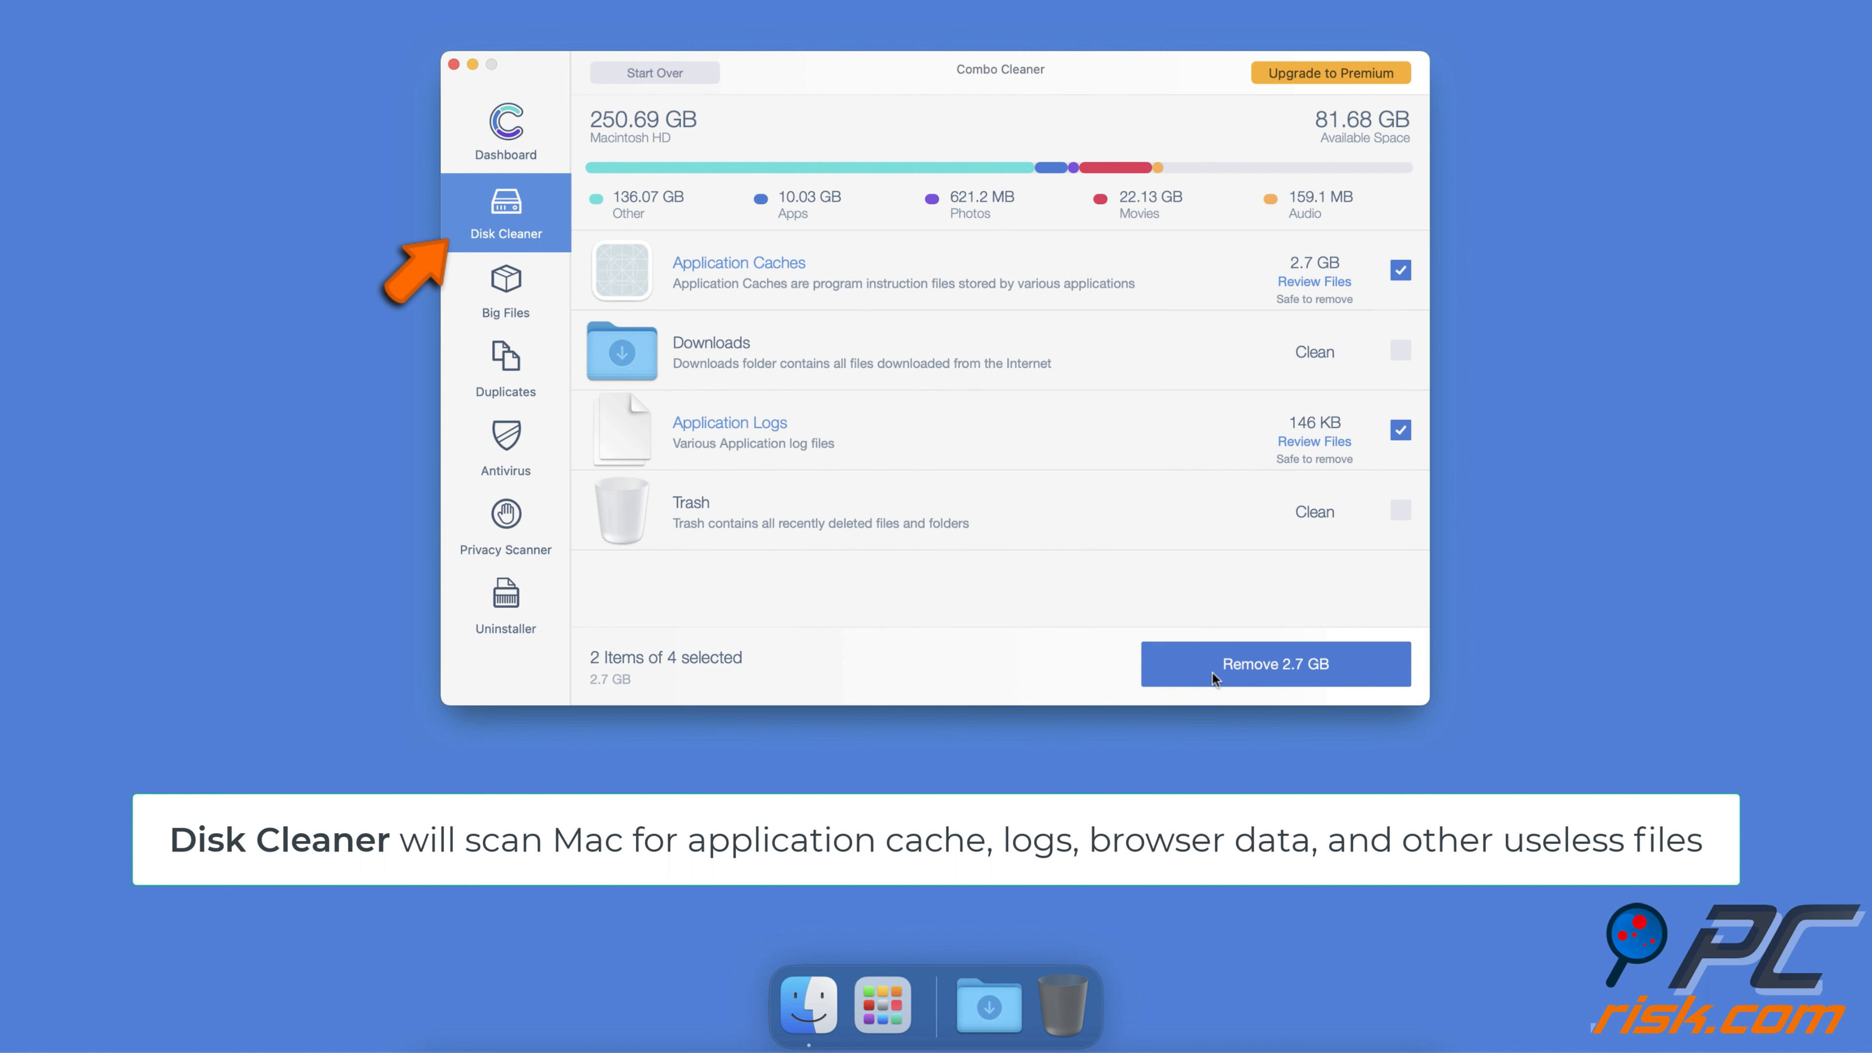
{"action": "left_click", "coordinate": [1274, 664]}
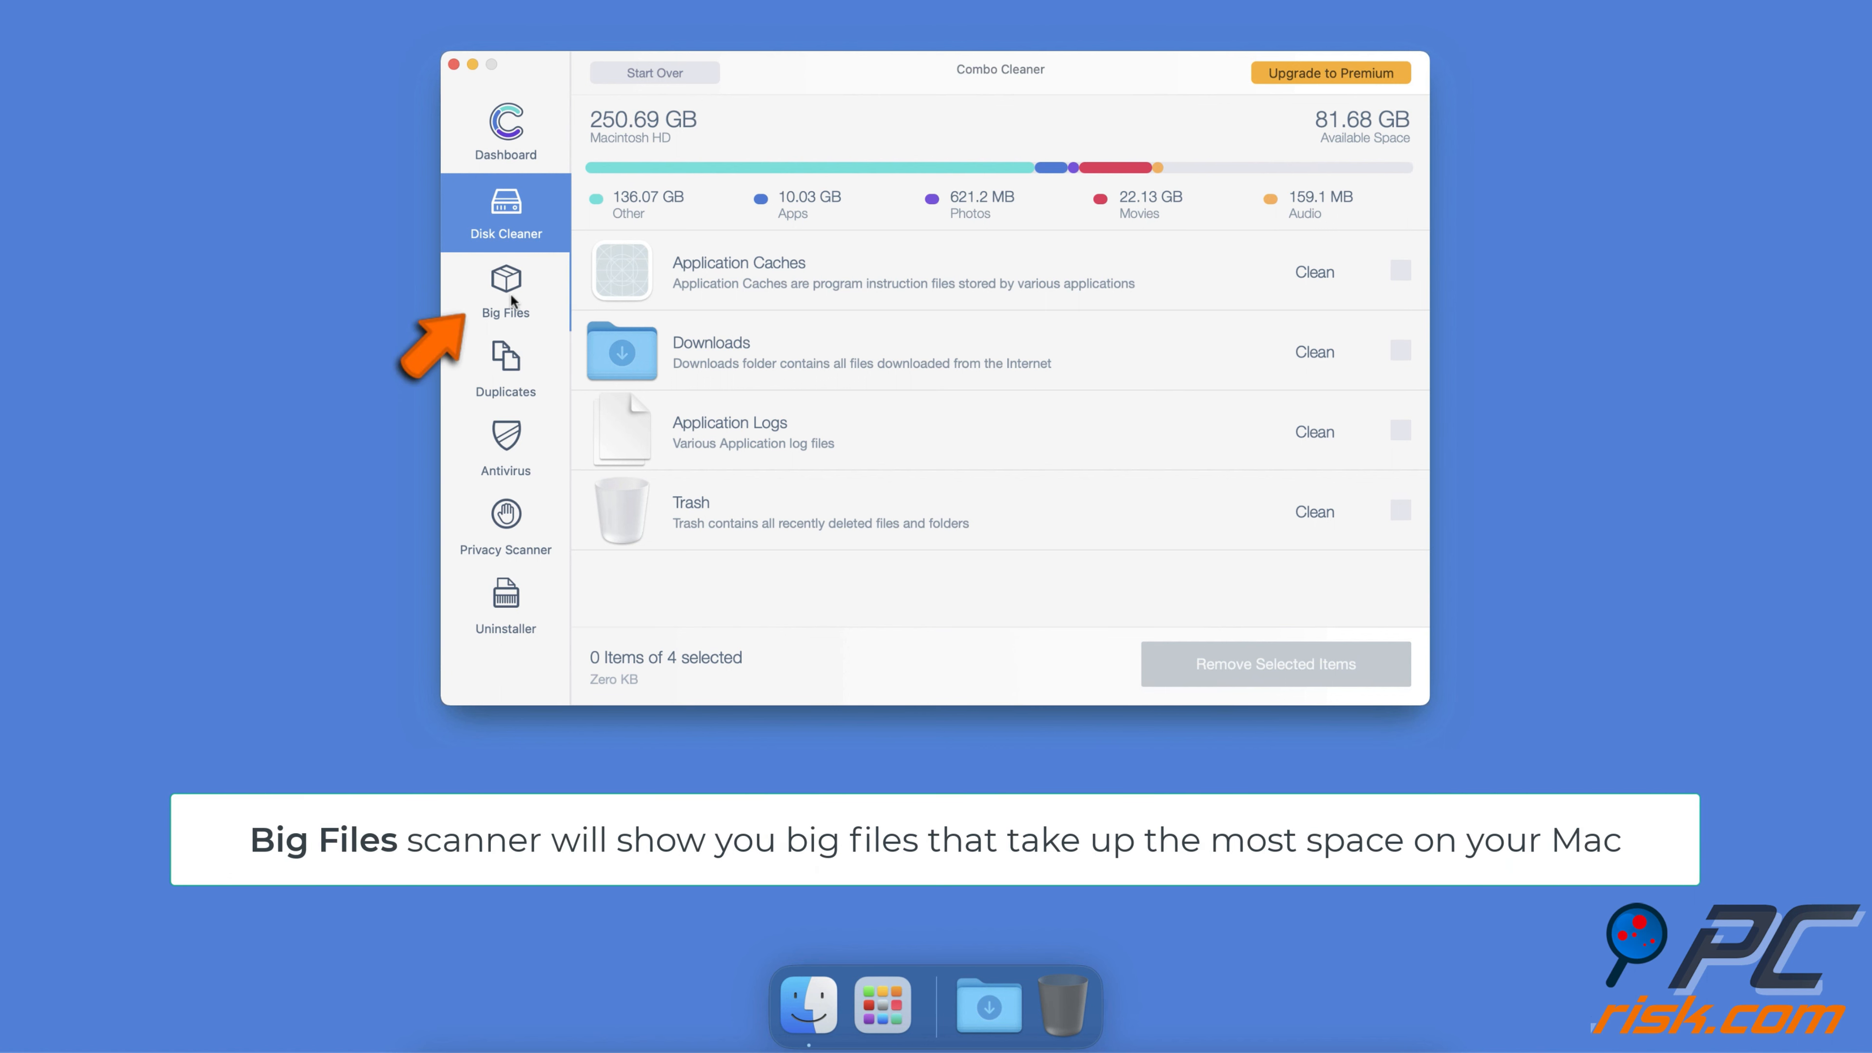
- Scan the home folder for big files, view duplicate results, and move to Privacy Scanner
{"action": "left_click", "coordinate": [505, 290]}
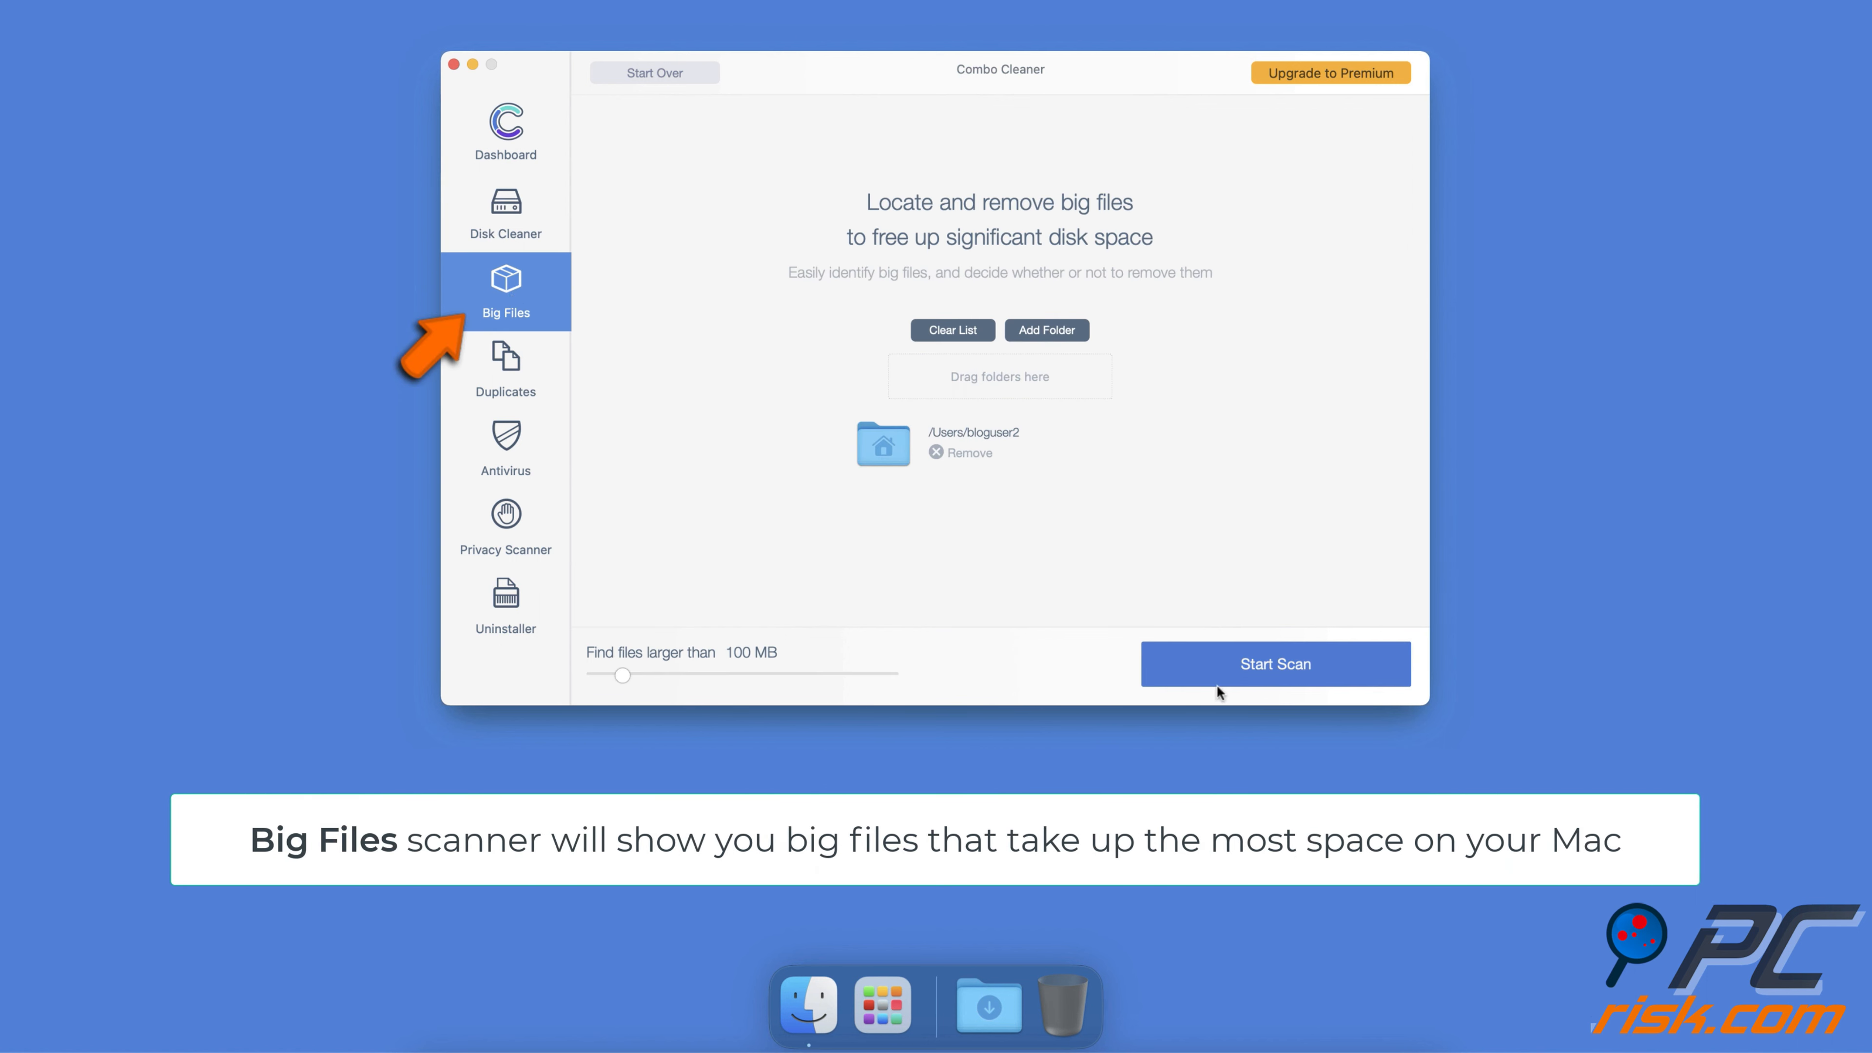
{"action": "left_click", "coordinate": [1274, 664]}
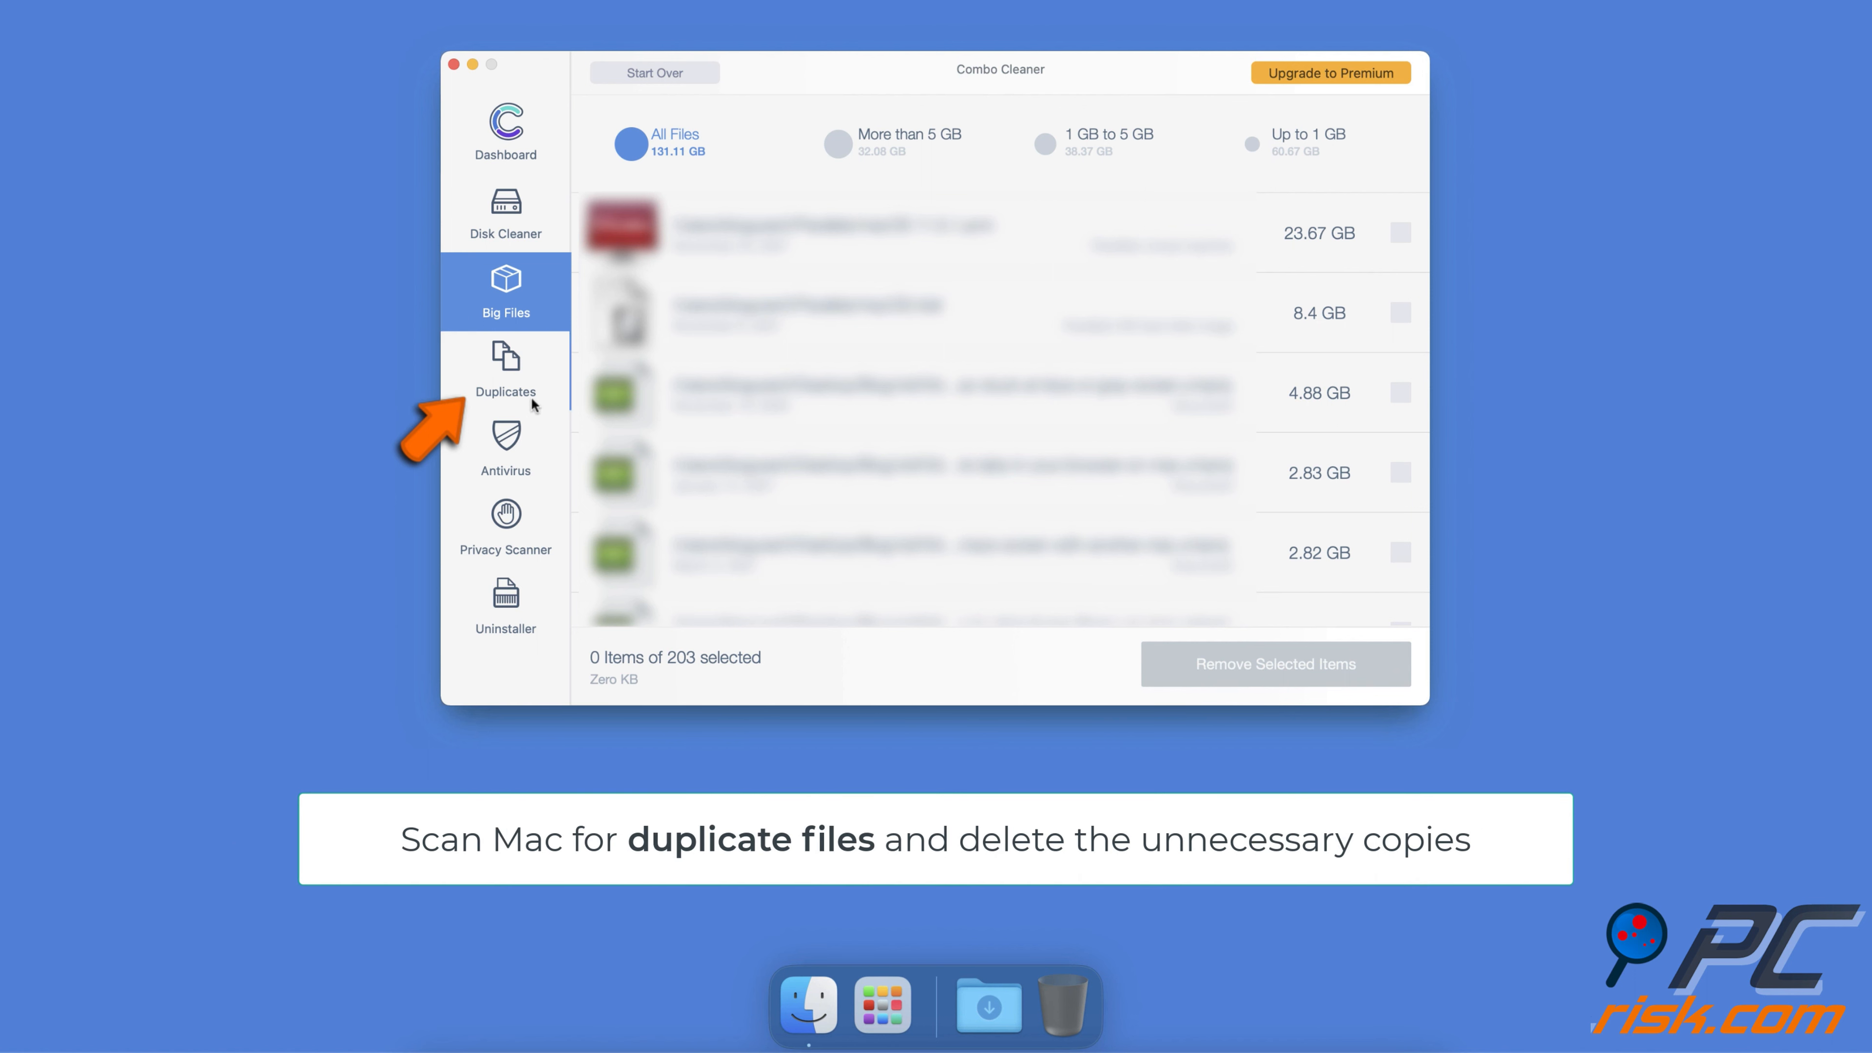
{"action": "left_click", "coordinate": [505, 370]}
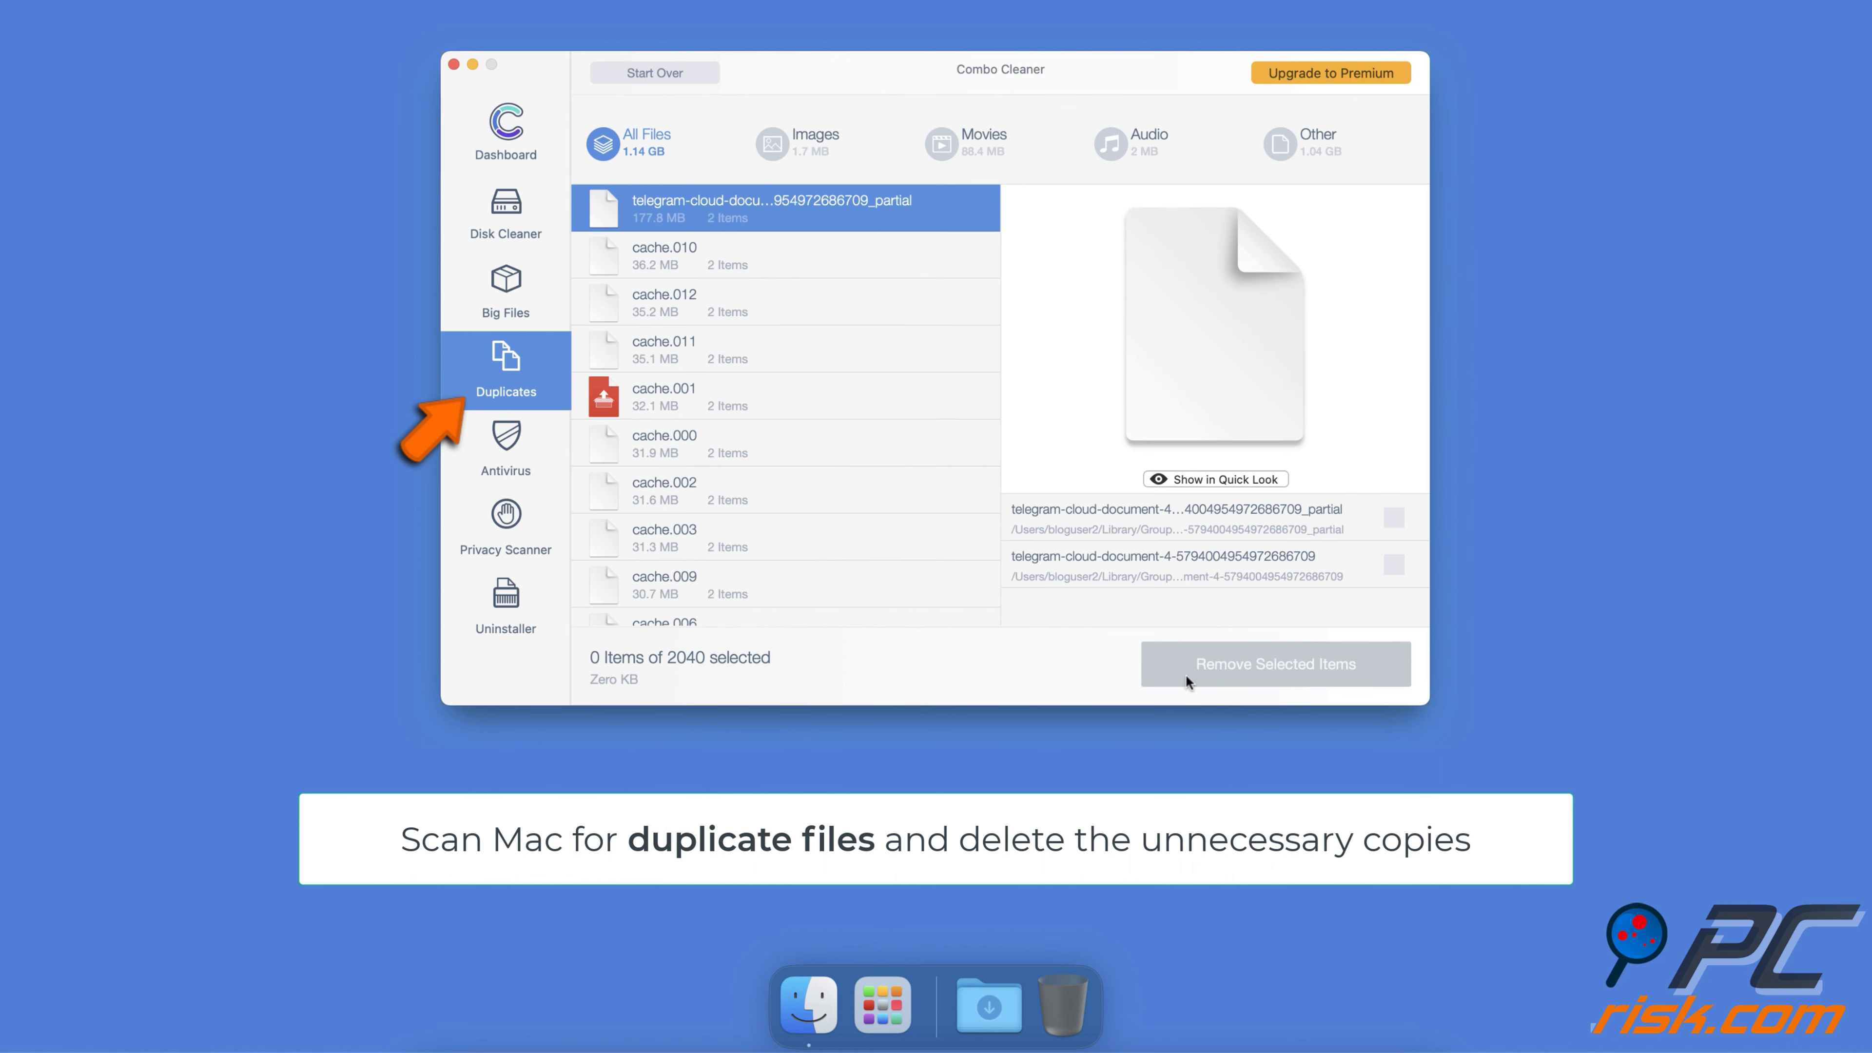
{"action": "left_click", "coordinate": [505, 525]}
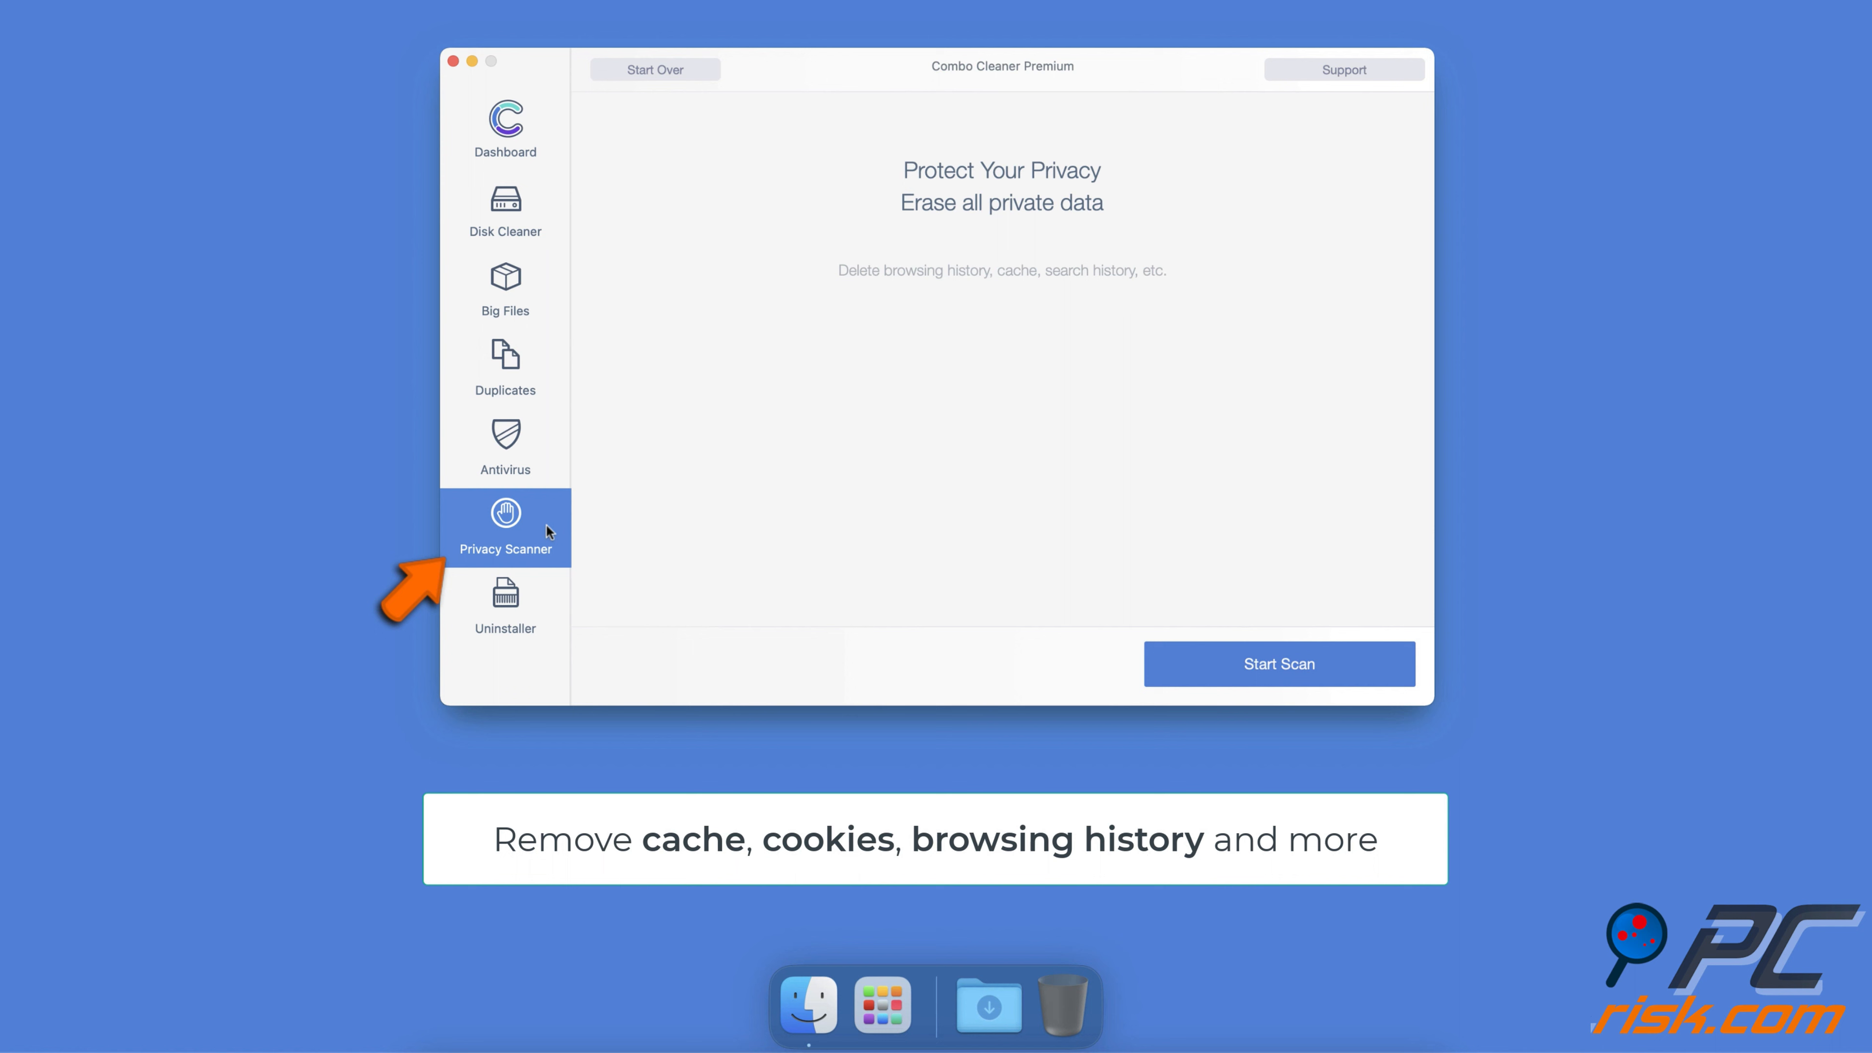
{"action": "mouse_move", "coordinate": [1169, 667]}
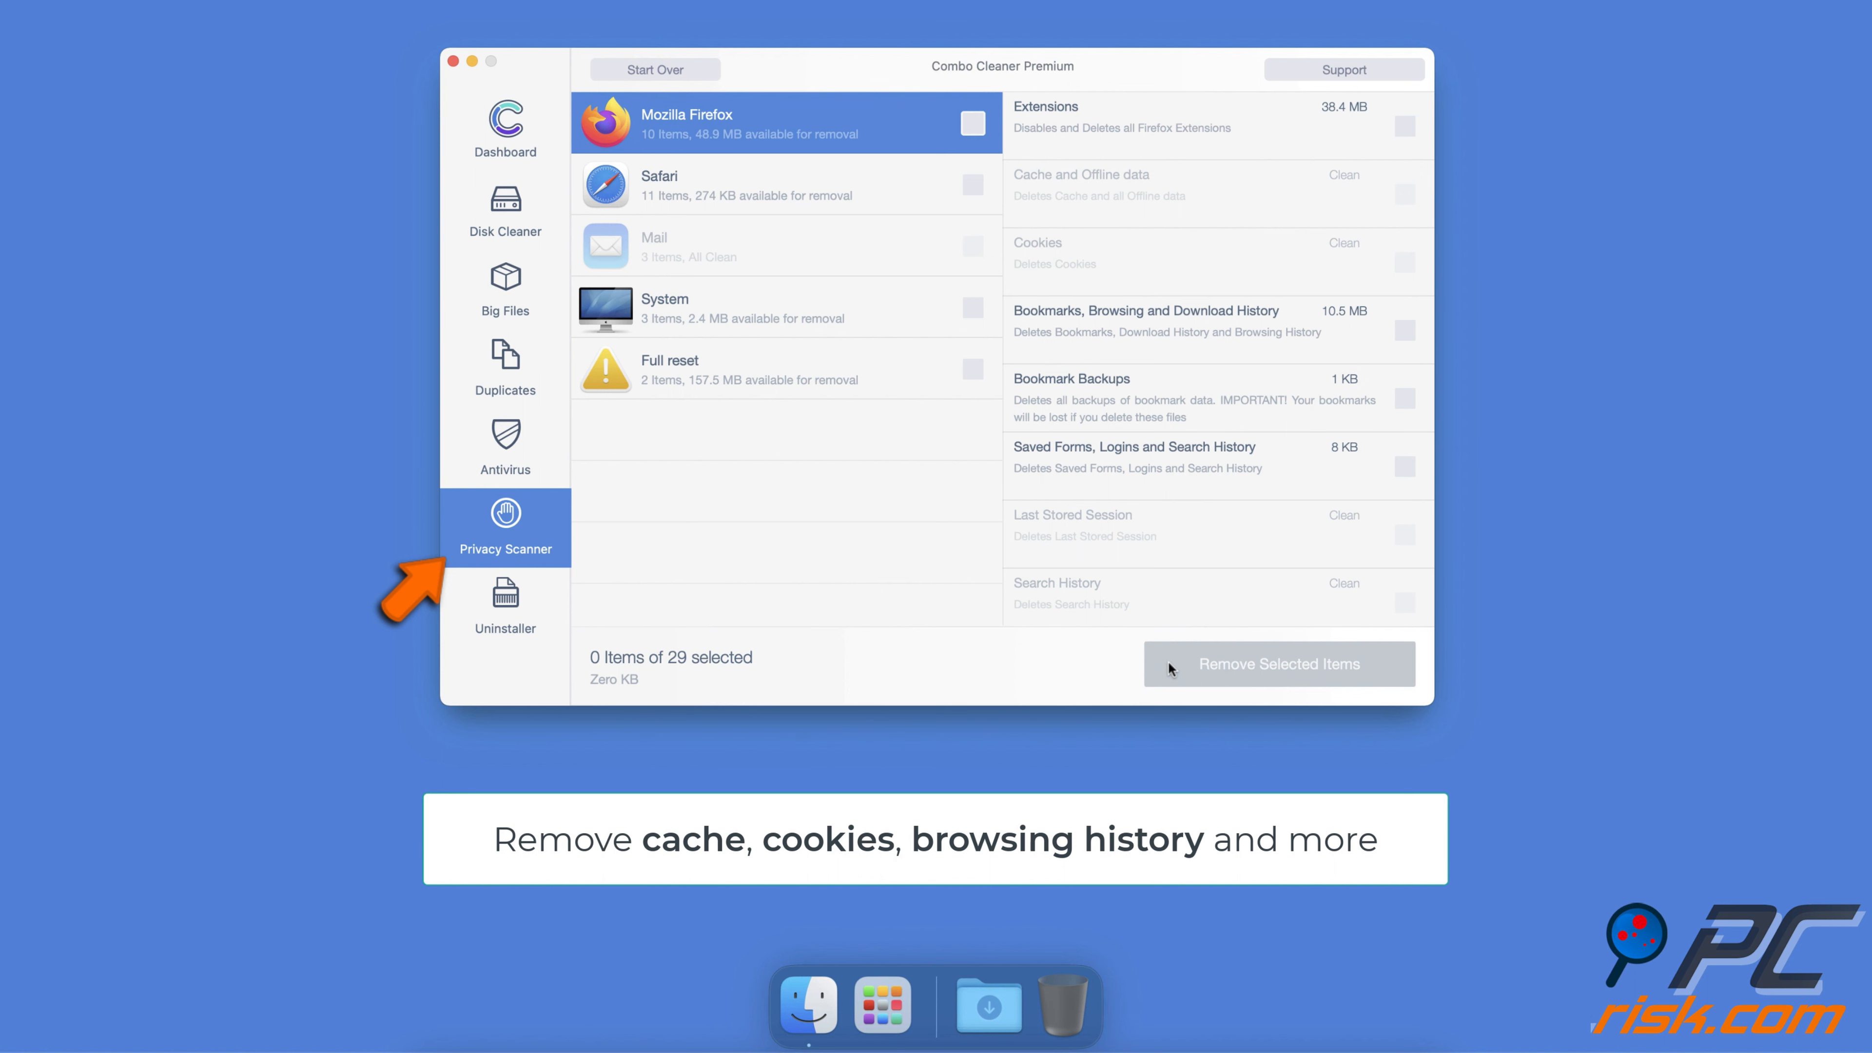
- Start an Uninstaller scan for installed apps after the privacy scan
{"action": "left_click", "coordinate": [505, 605]}
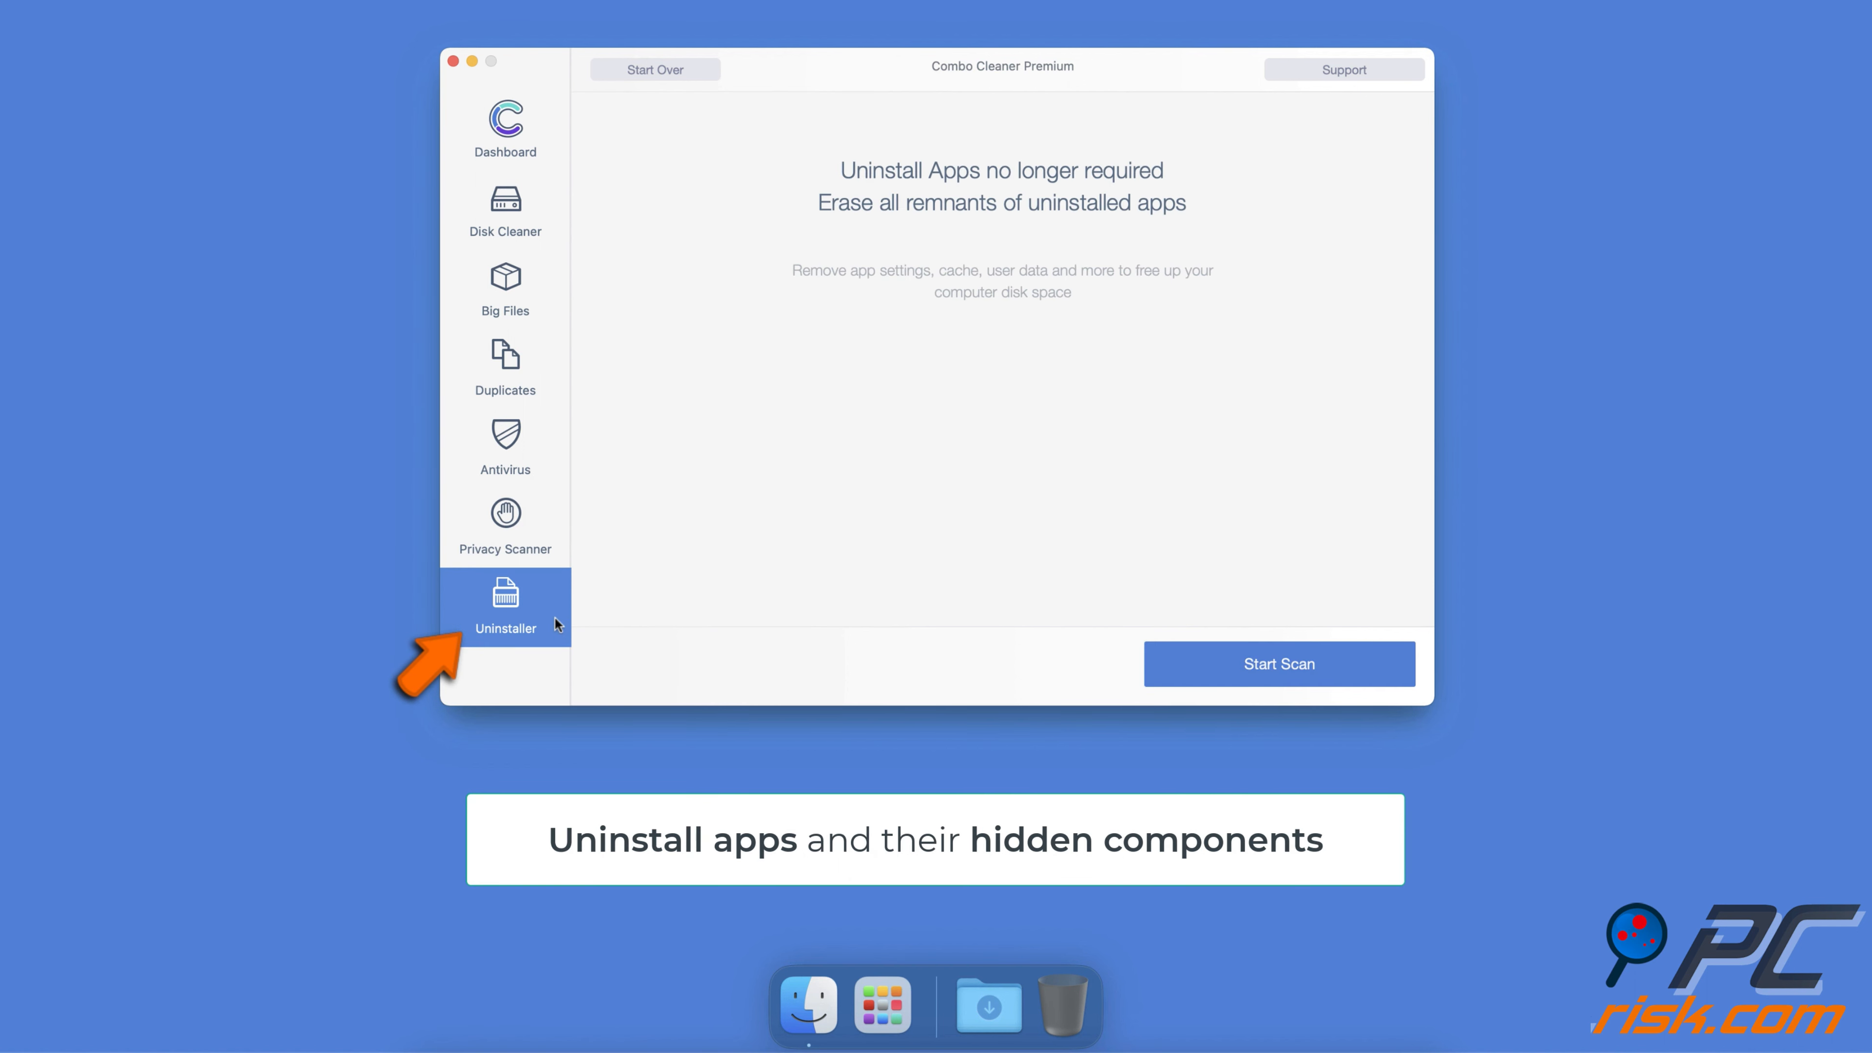
{"action": "left_click", "coordinate": [1279, 664]}
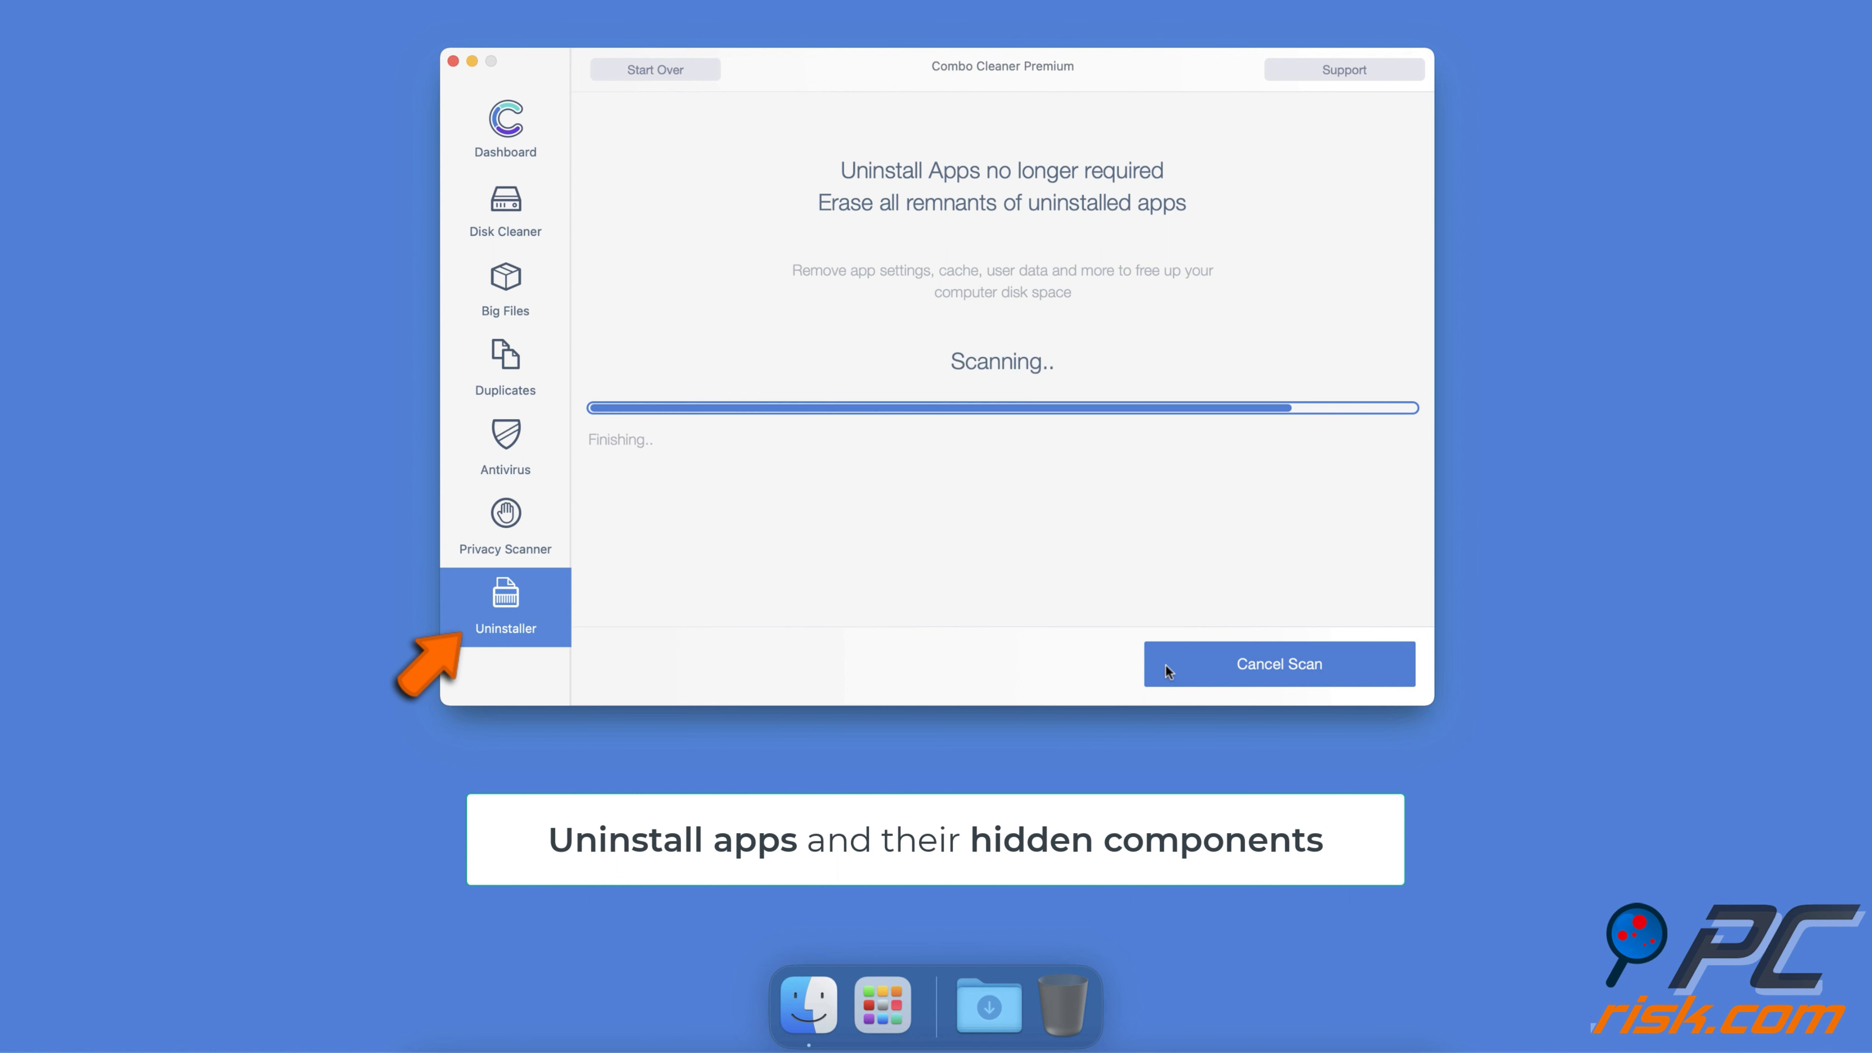